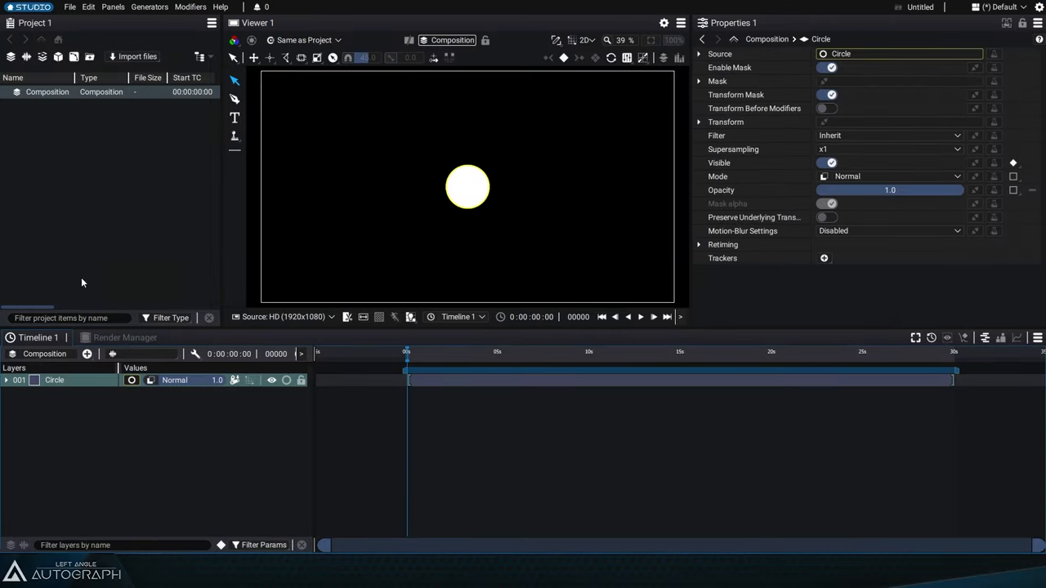
mouse_move(235, 380)
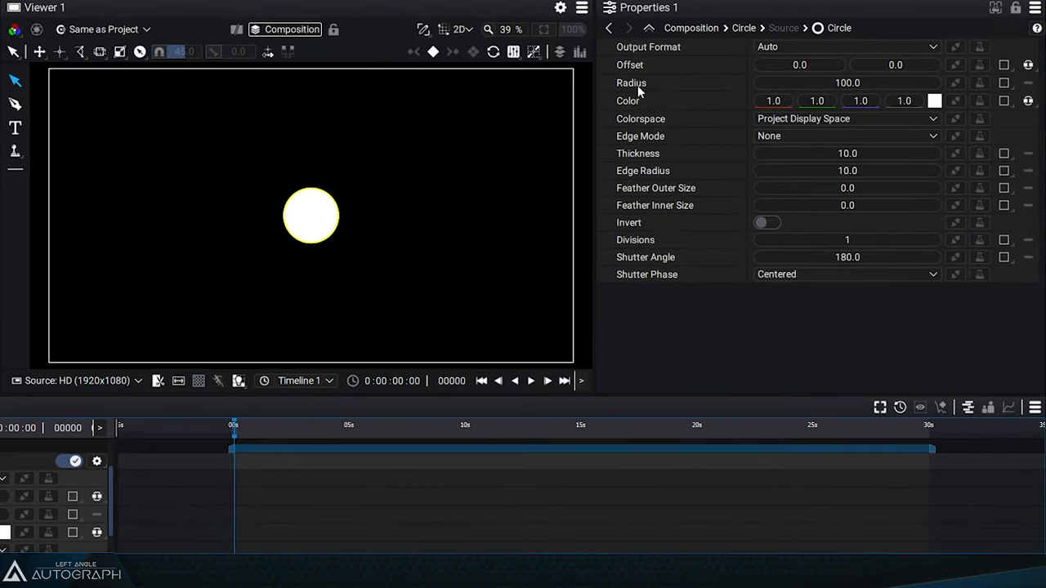
Step: Enlarge the circle's radius to 380, then bring it back to 340
drag(817, 82, 858, 82)
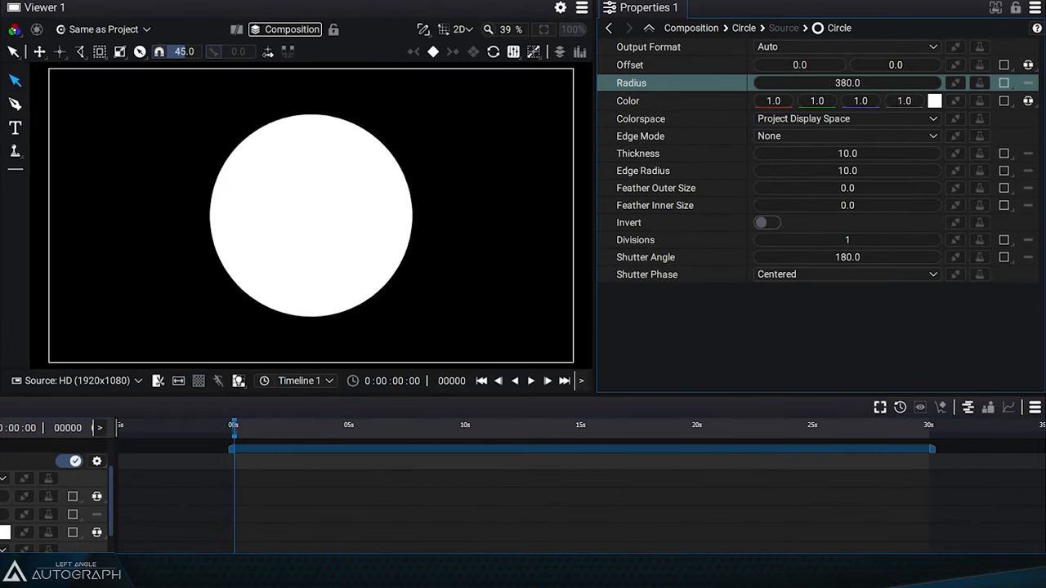
drag(866, 82, 825, 83)
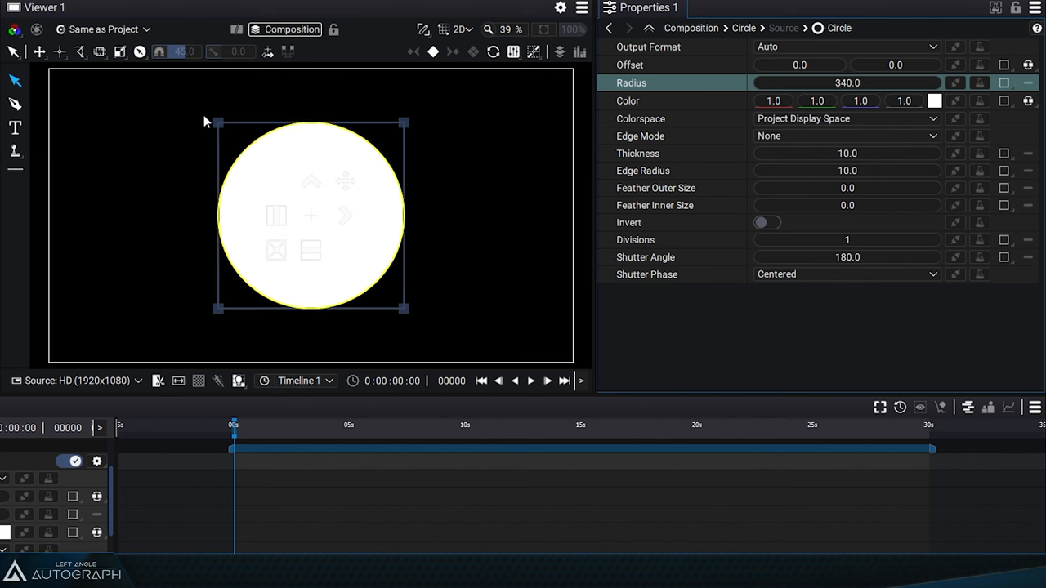
mouse_move(384, 343)
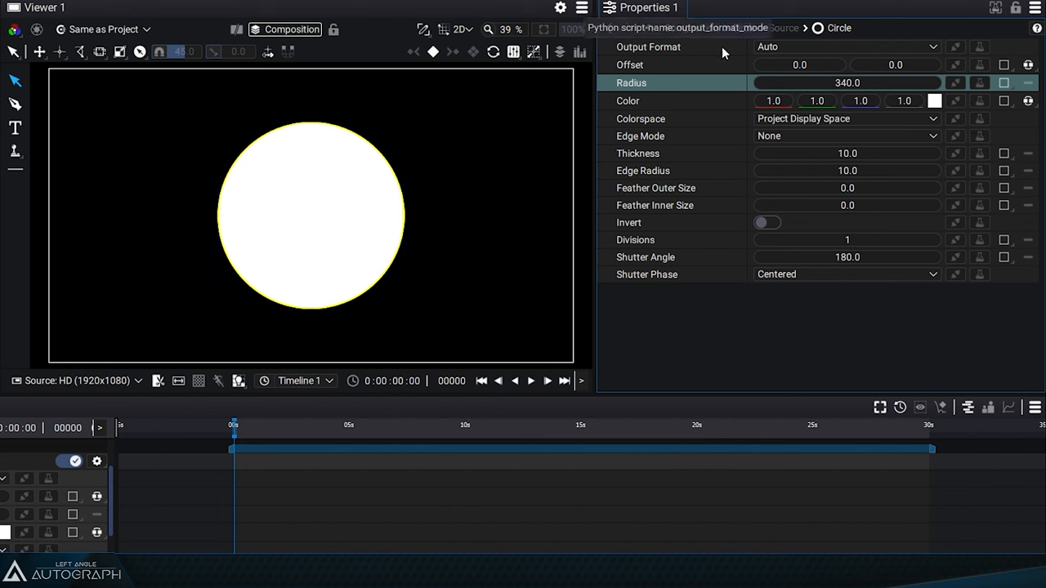
Step: Set the circle's output format to Unbounded and its radius to 350
click(846, 47)
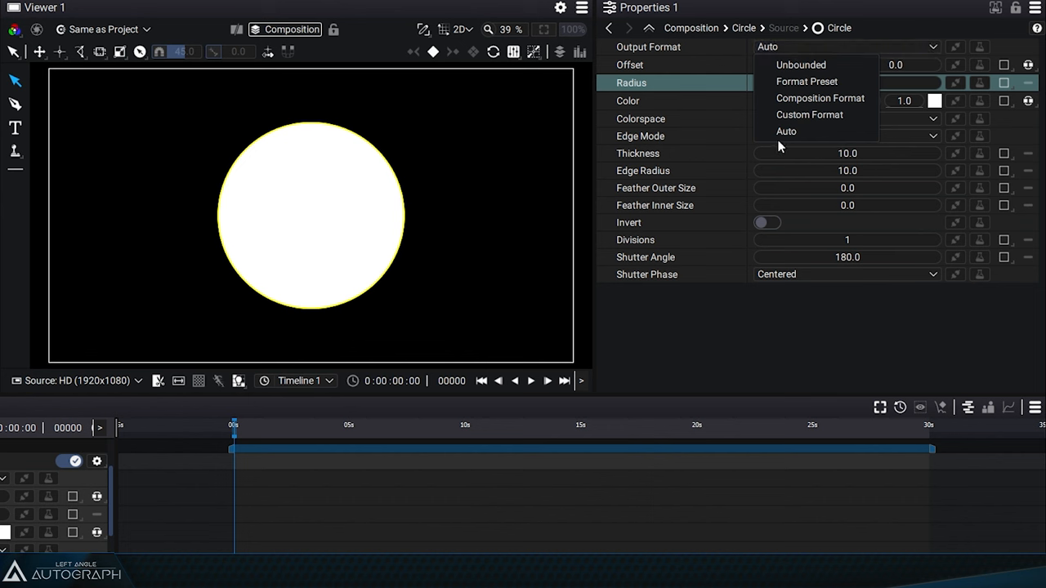
mouse_move(783, 135)
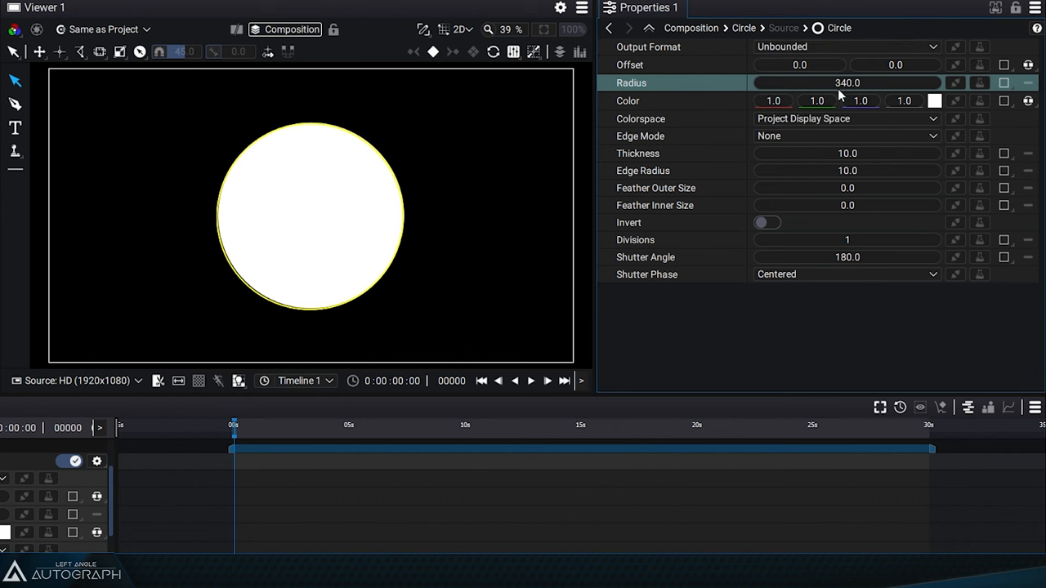
drag(817, 82, 858, 82)
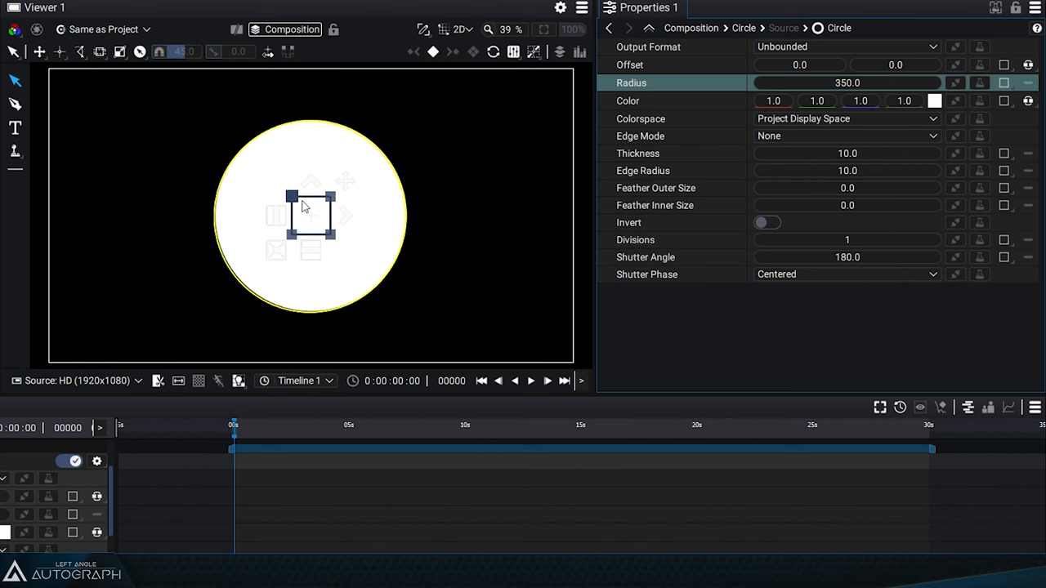
mouse_move(322, 248)
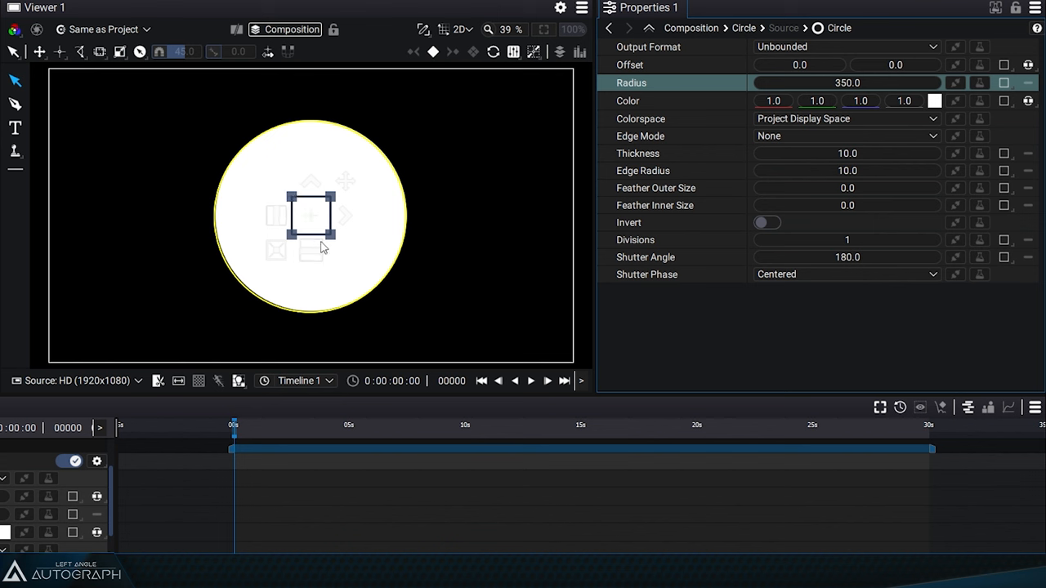
mouse_move(458, 214)
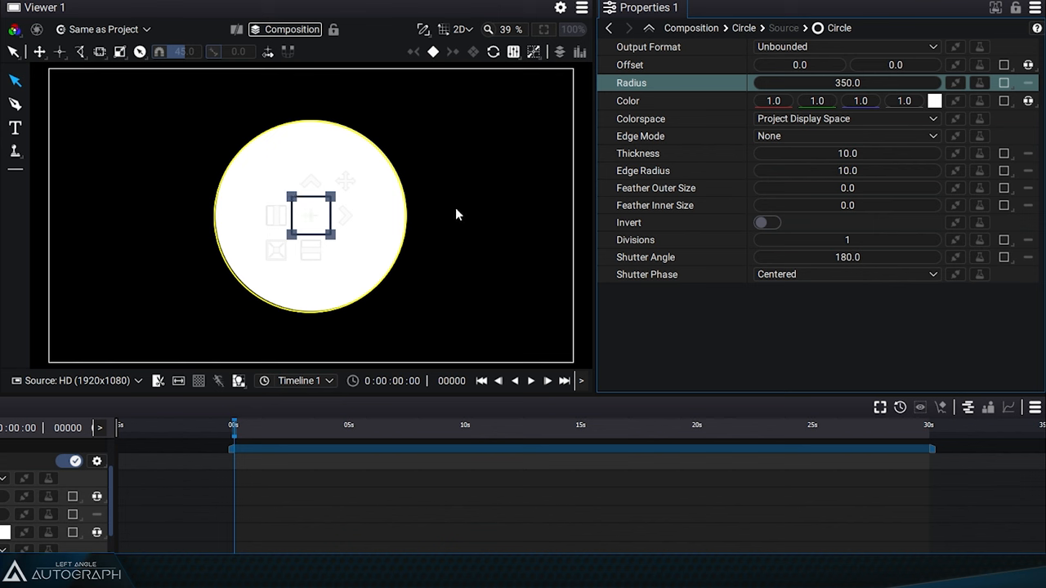
Step: Try Composition Format, then Custom Format output, and reduce the radius to 322
click(845, 46)
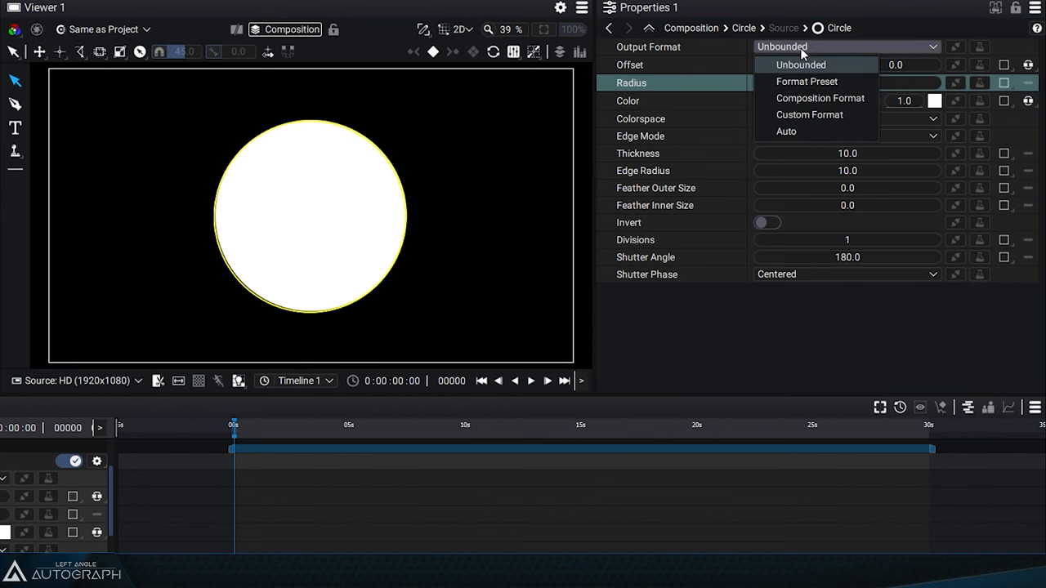
click(819, 98)
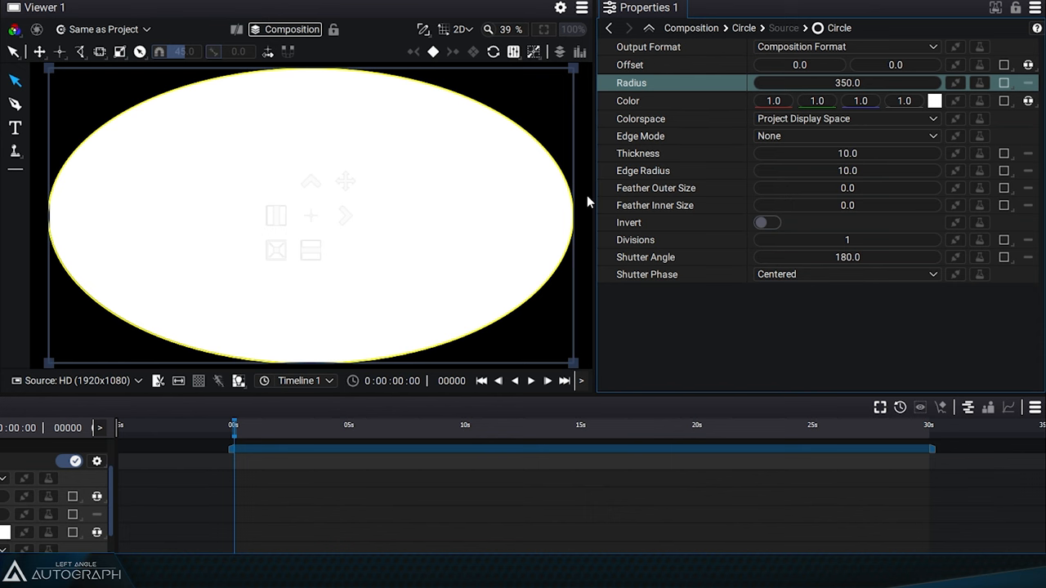
click(846, 47)
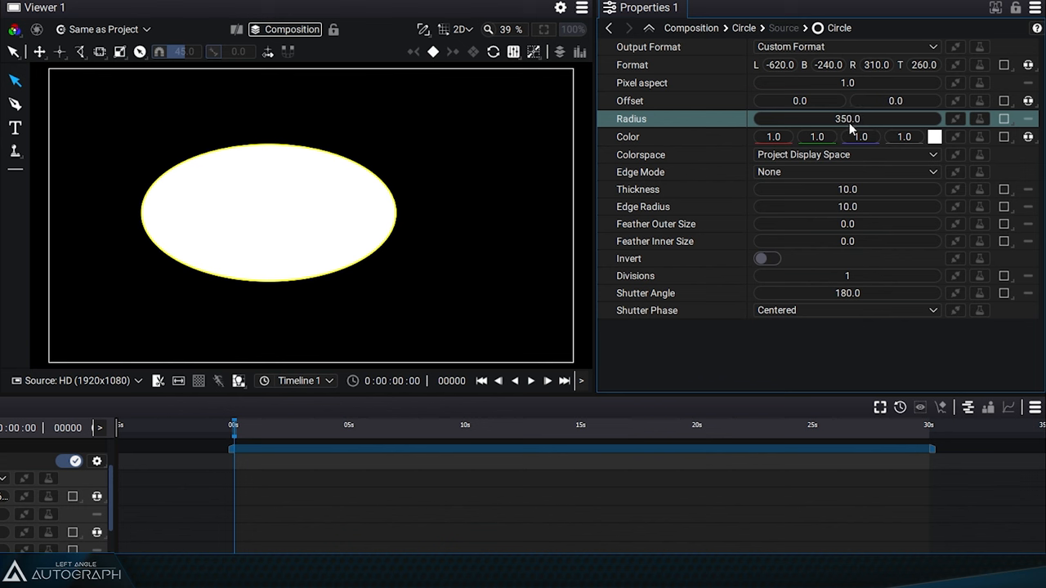
drag(847, 119, 825, 118)
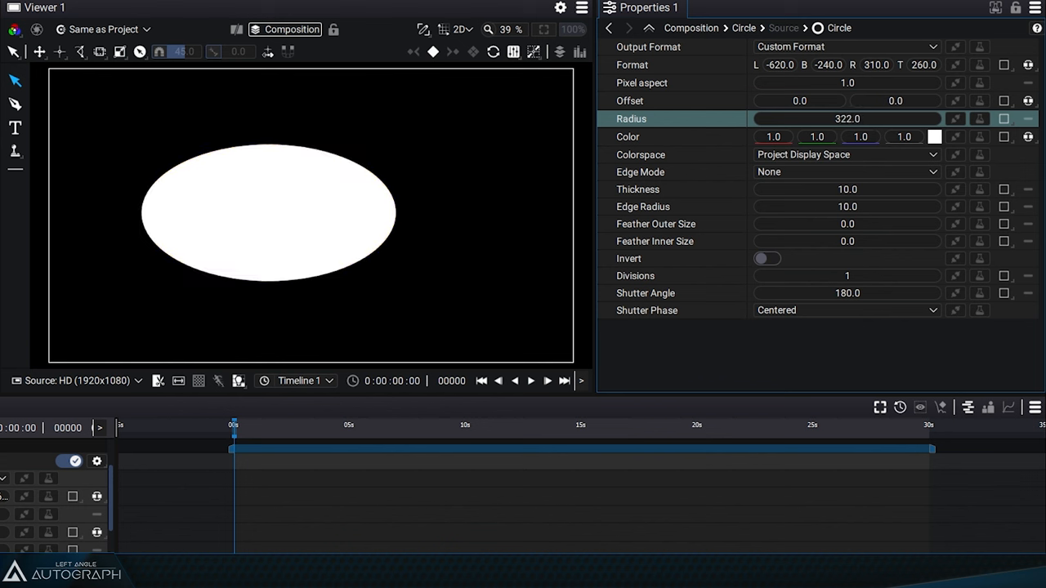
click(845, 47)
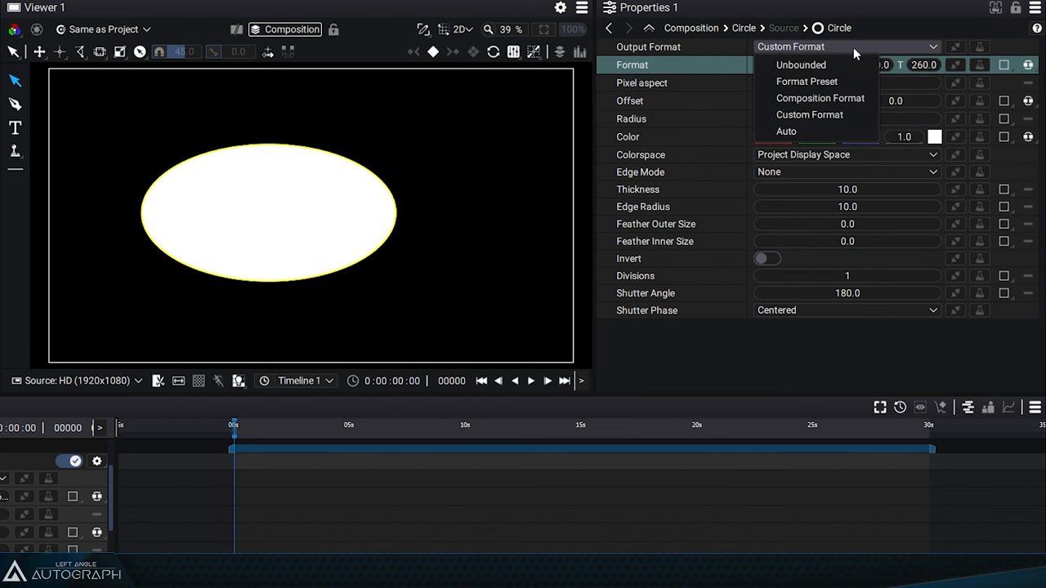
Step: Set the circle's output to the Square 256 (256x256) format preset
click(806, 81)
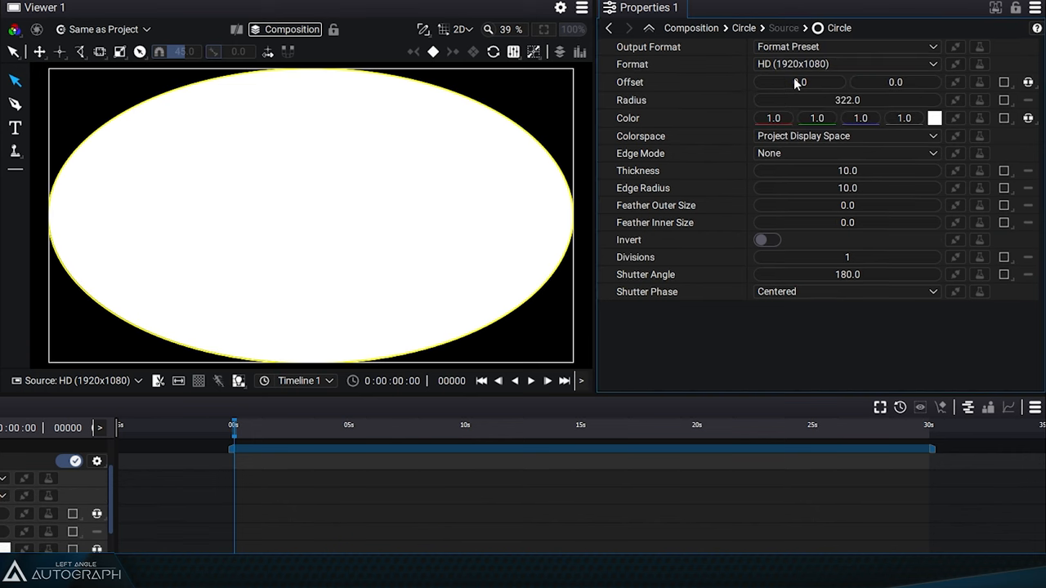
click(846, 64)
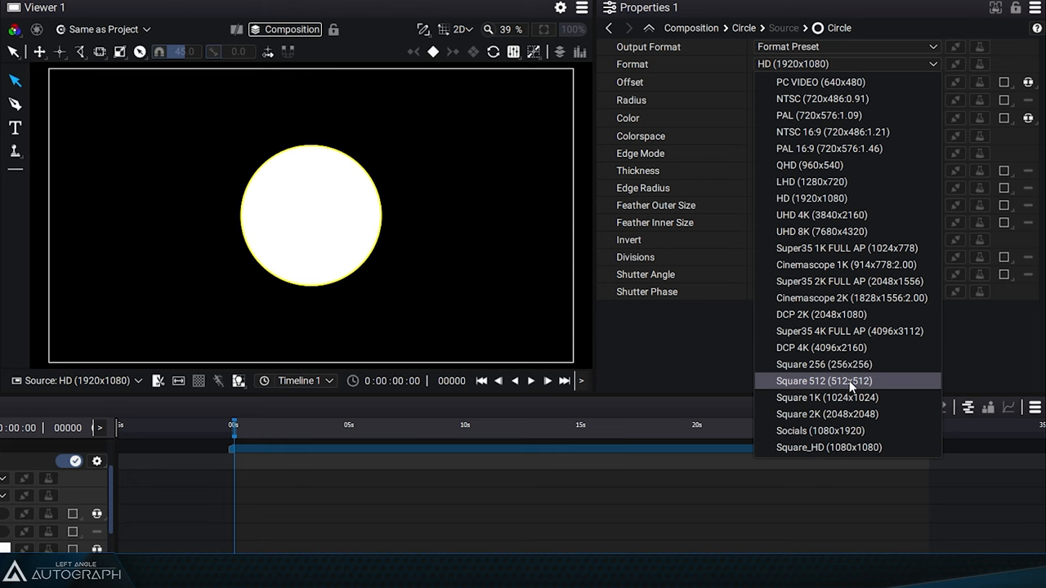
click(821, 365)
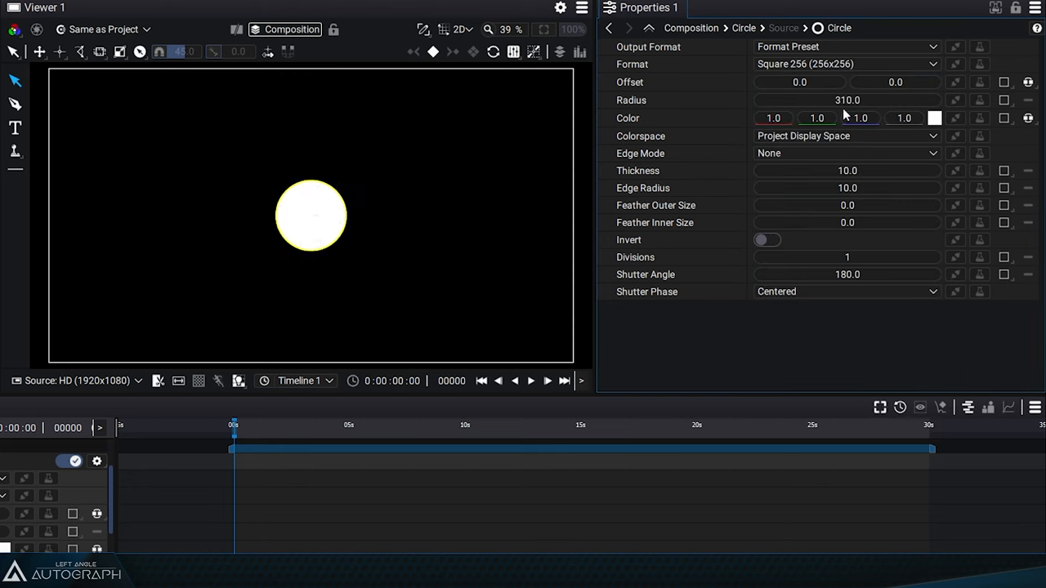
click(846, 47)
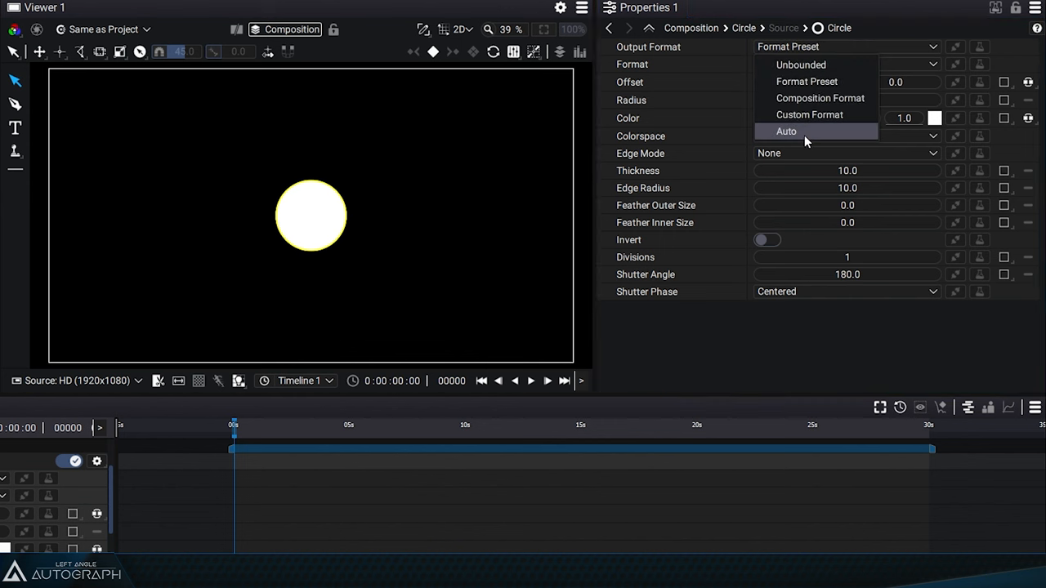
Step: Use Auto output format, radius 300, and purple colour (0.55, 0, 1)
click(785, 131)
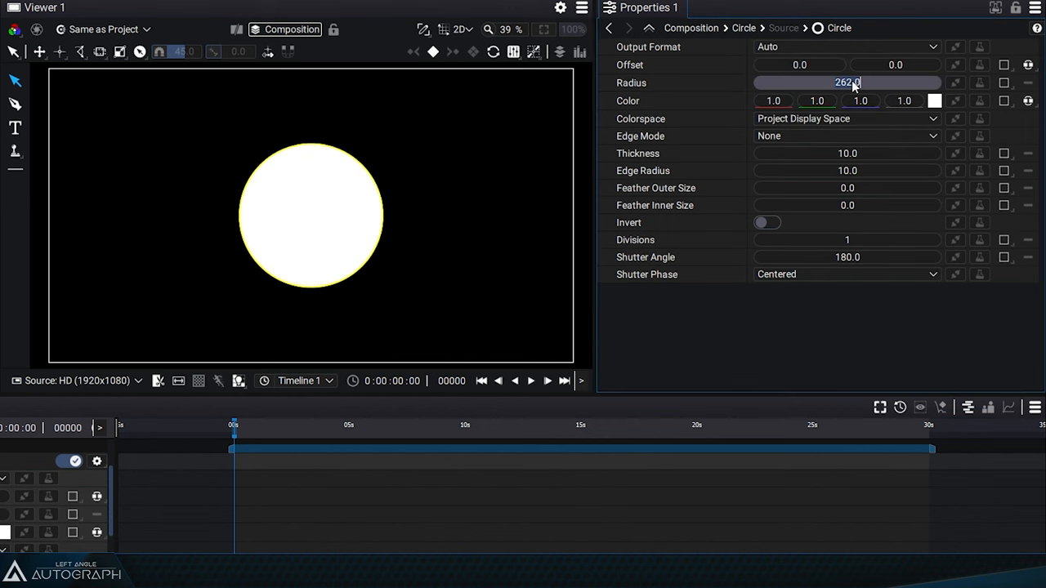
drag(847, 82, 878, 81)
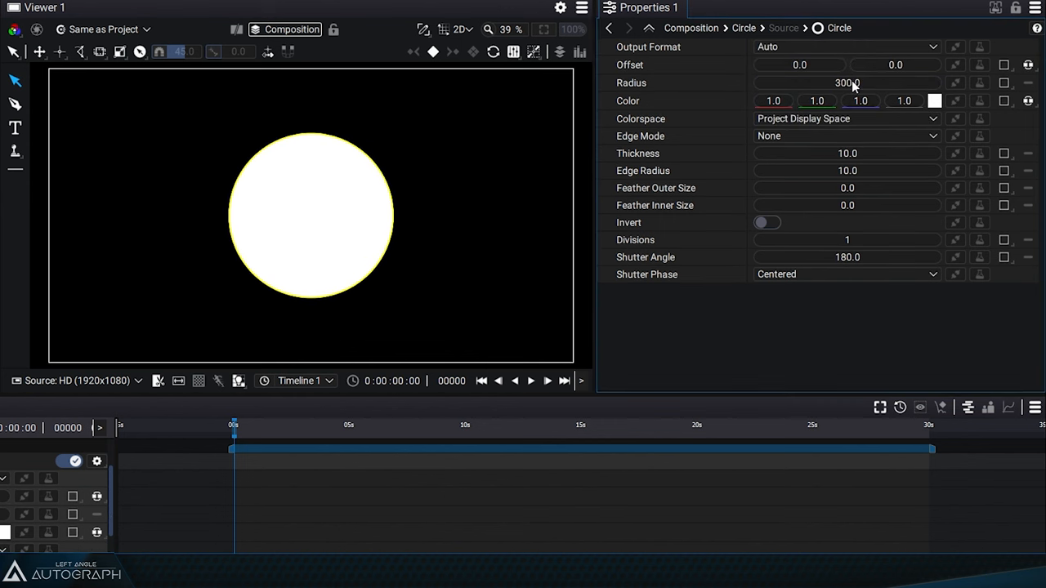
click(628, 100)
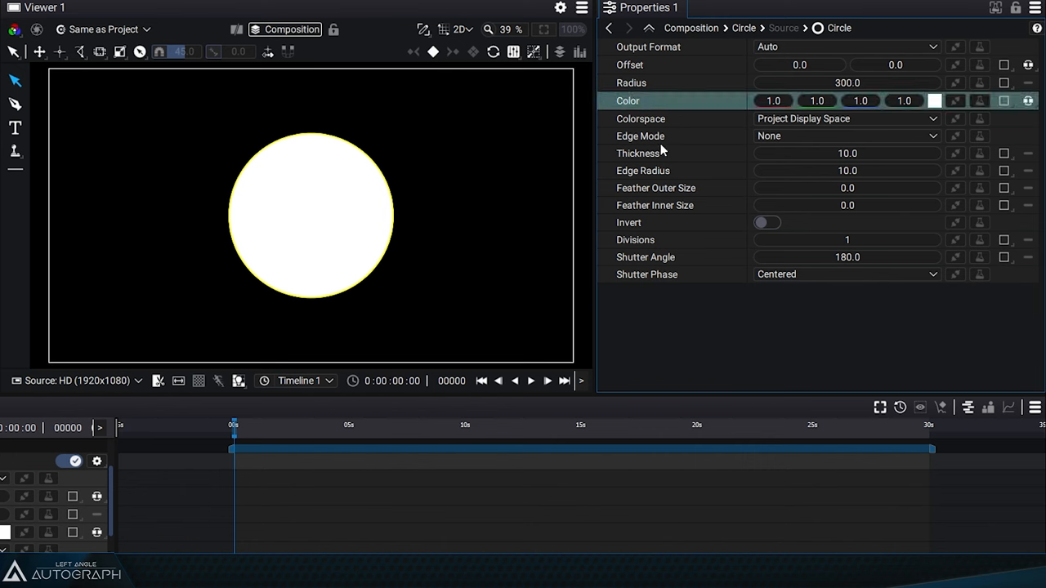
click(934, 101)
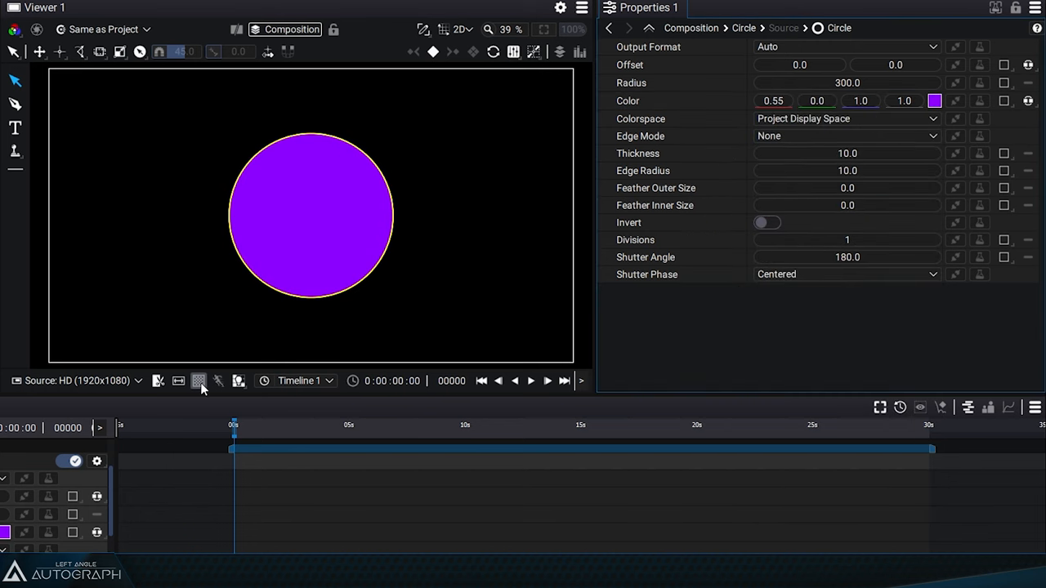
click(198, 381)
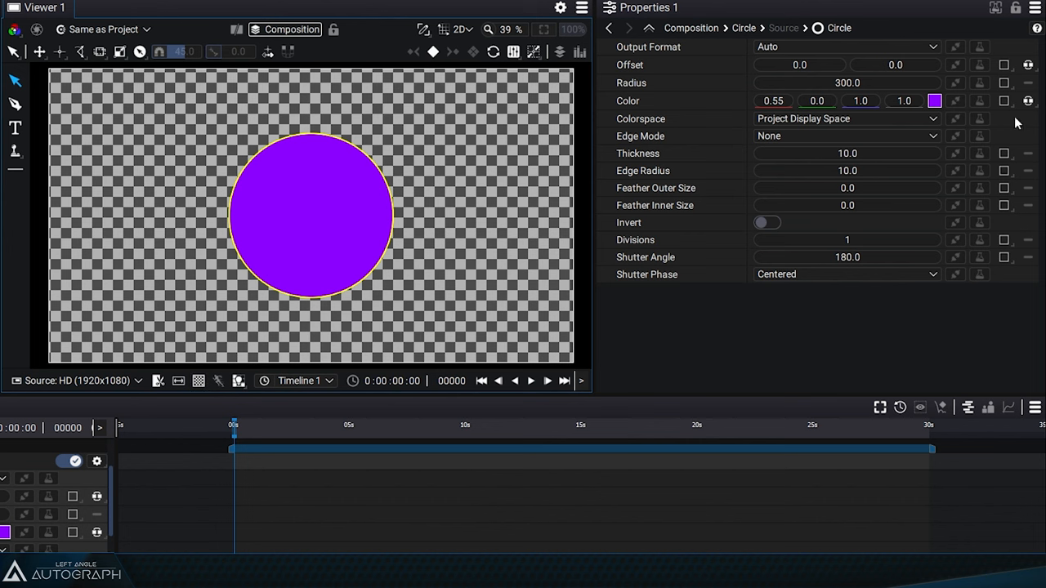
text(0.30)
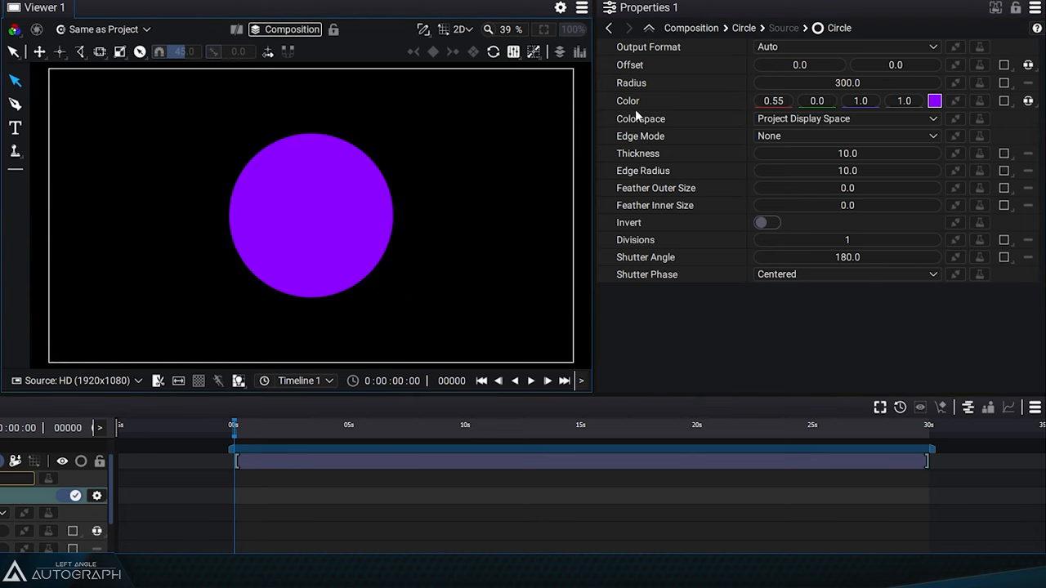
mouse_move(745, 119)
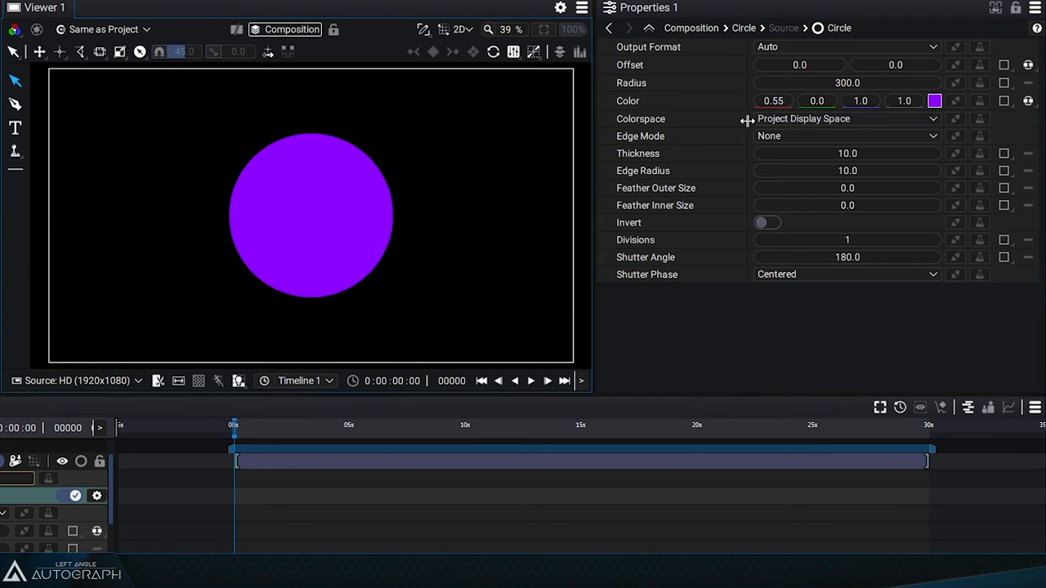
Step: Make the circle mid-grey (0.5) and check the viewer's display colour space options
click(845, 119)
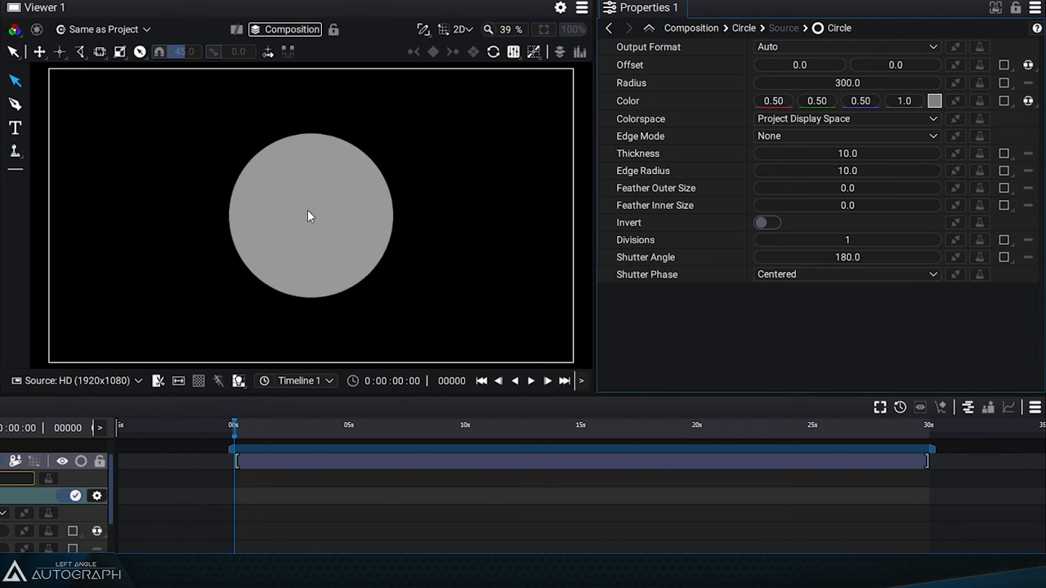
mouse_move(413, 201)
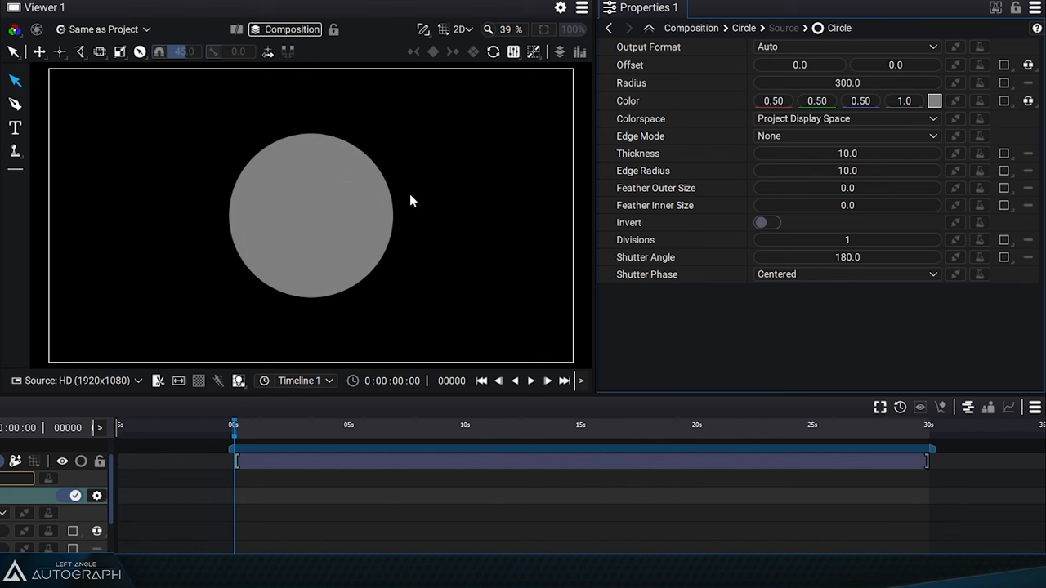
click(106, 29)
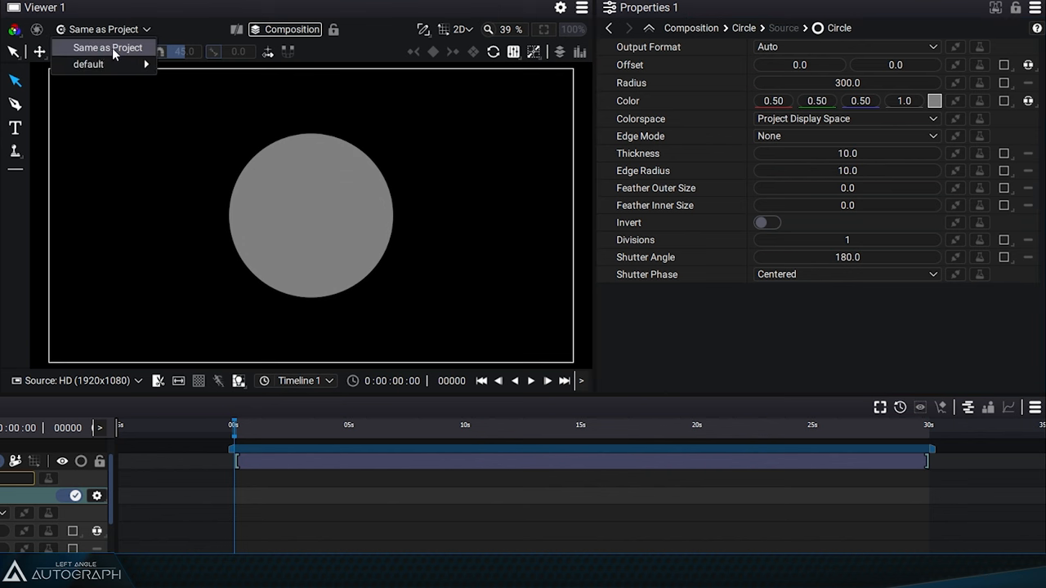
click(87, 64)
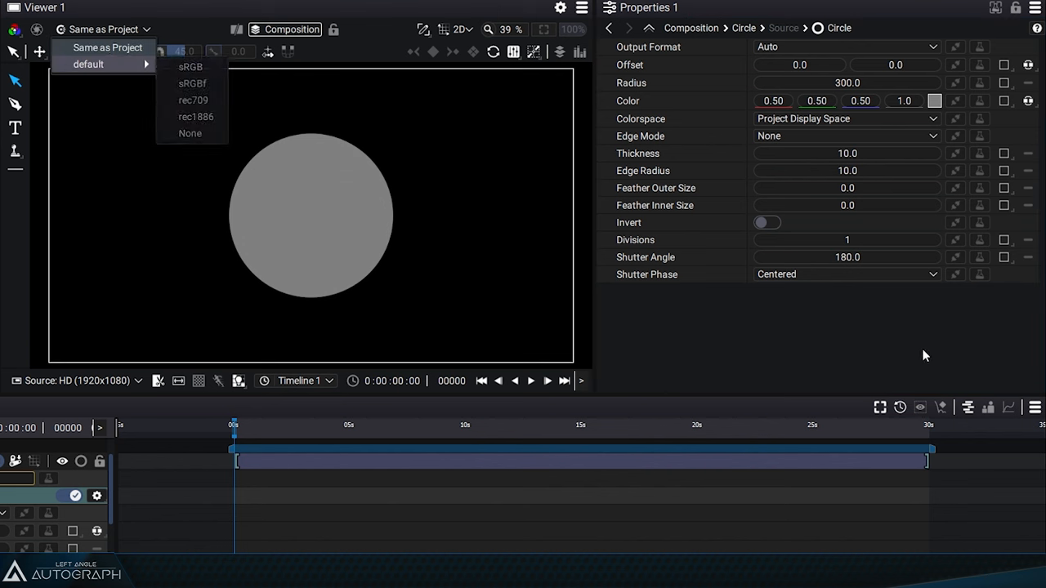
Step: Try Project Working Space colorspace, then return the circle to Project Display Space
click(846, 119)
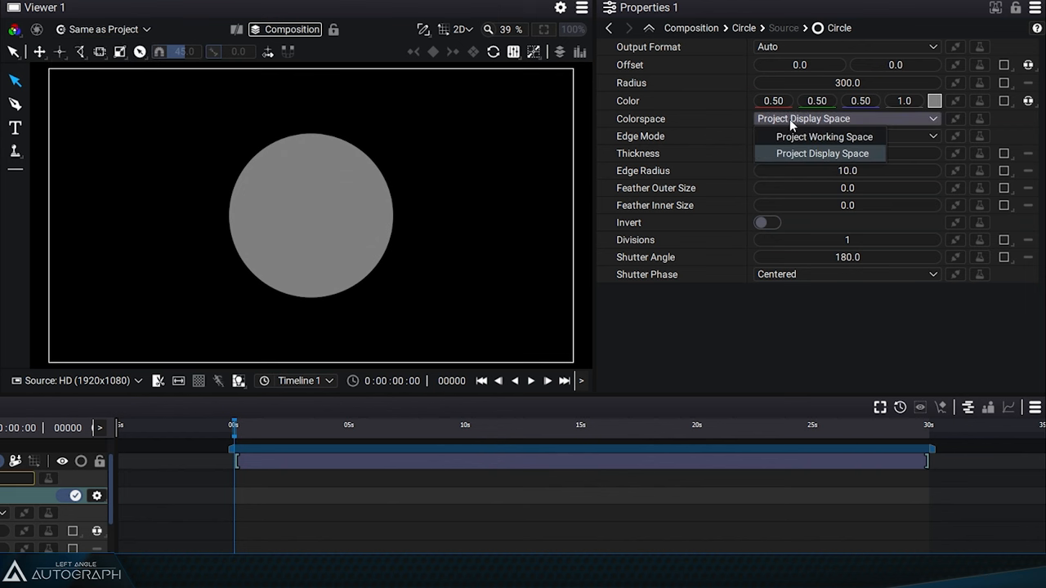
click(823, 137)
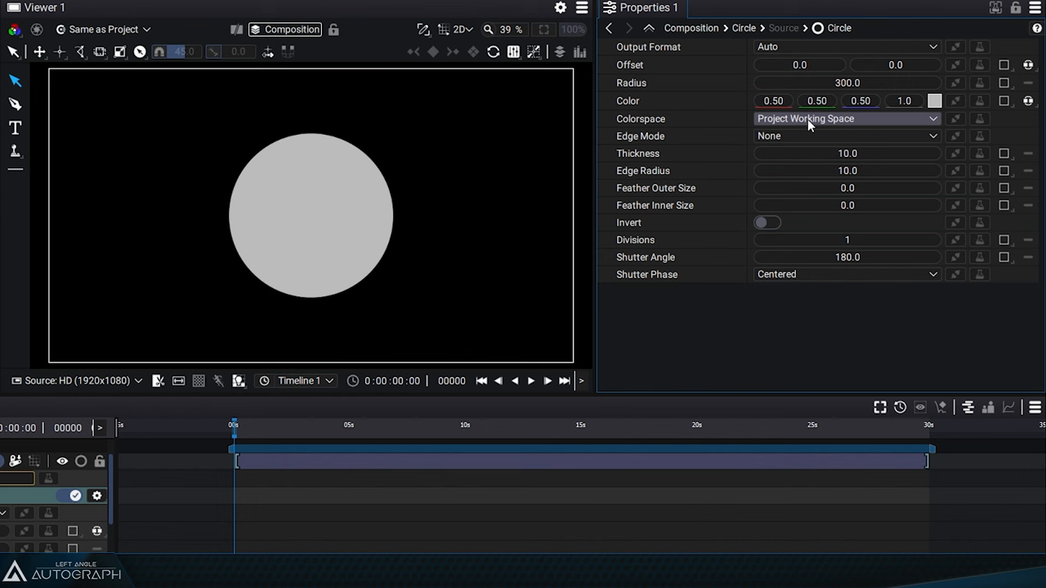
click(111, 30)
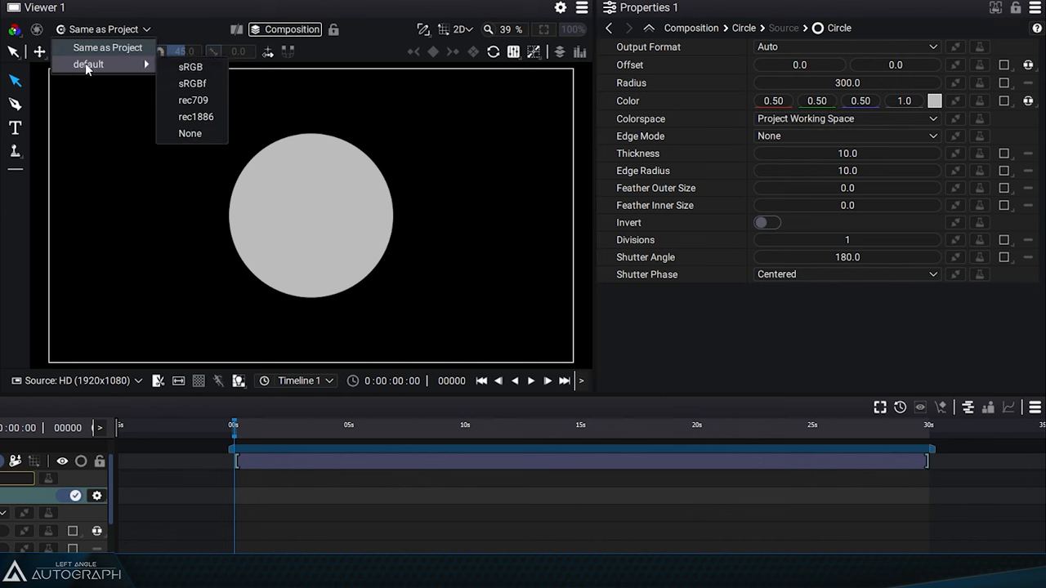
mouse_move(191, 67)
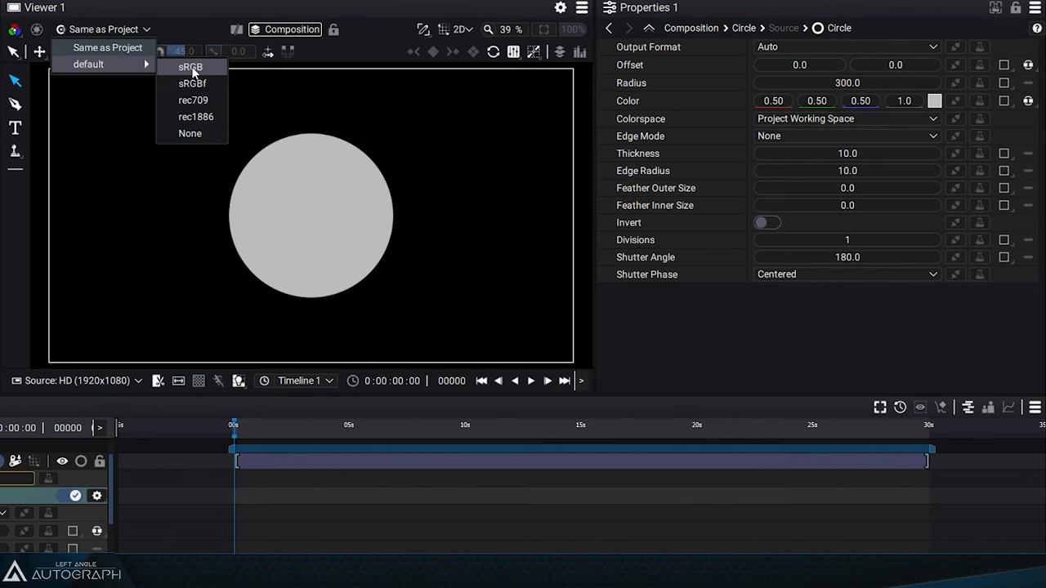
mouse_move(189, 133)
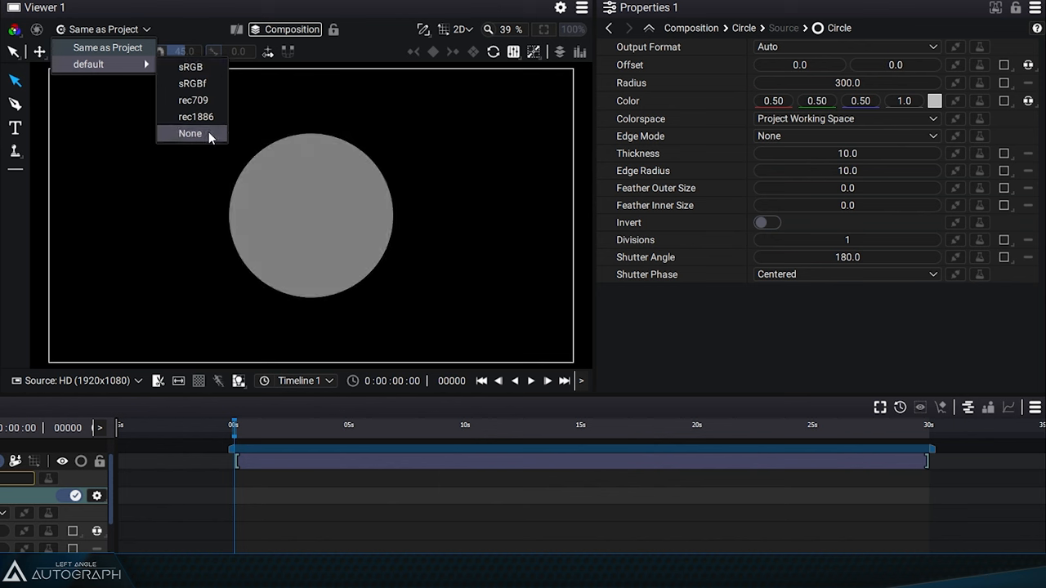
click(189, 133)
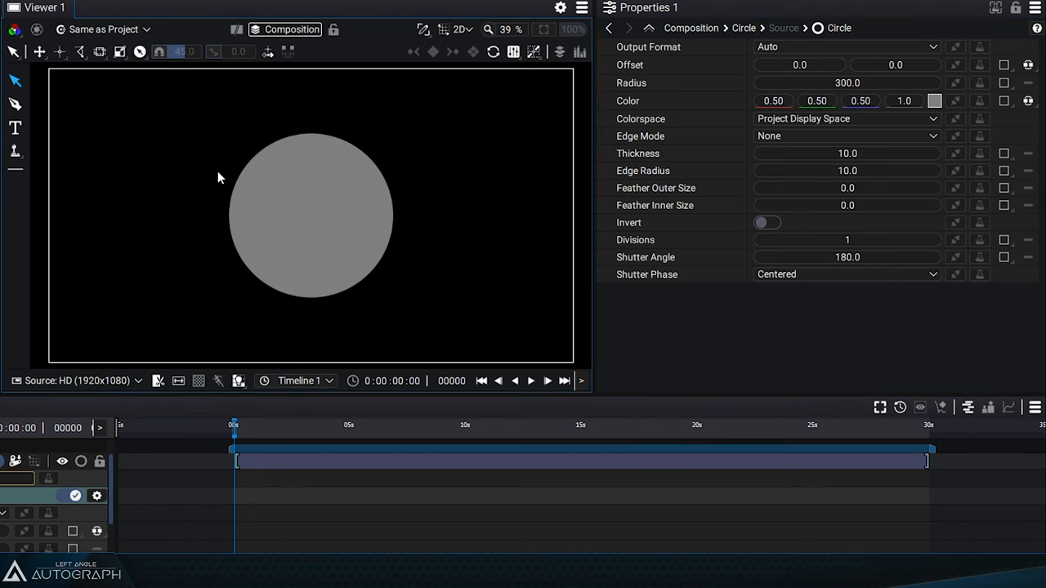
mouse_move(773, 110)
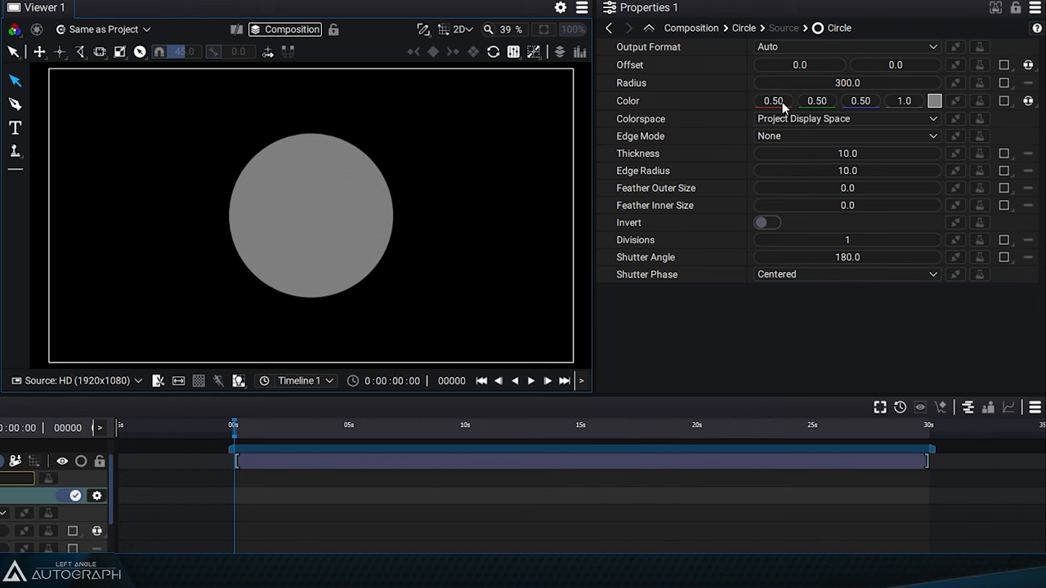
mouse_move(816, 107)
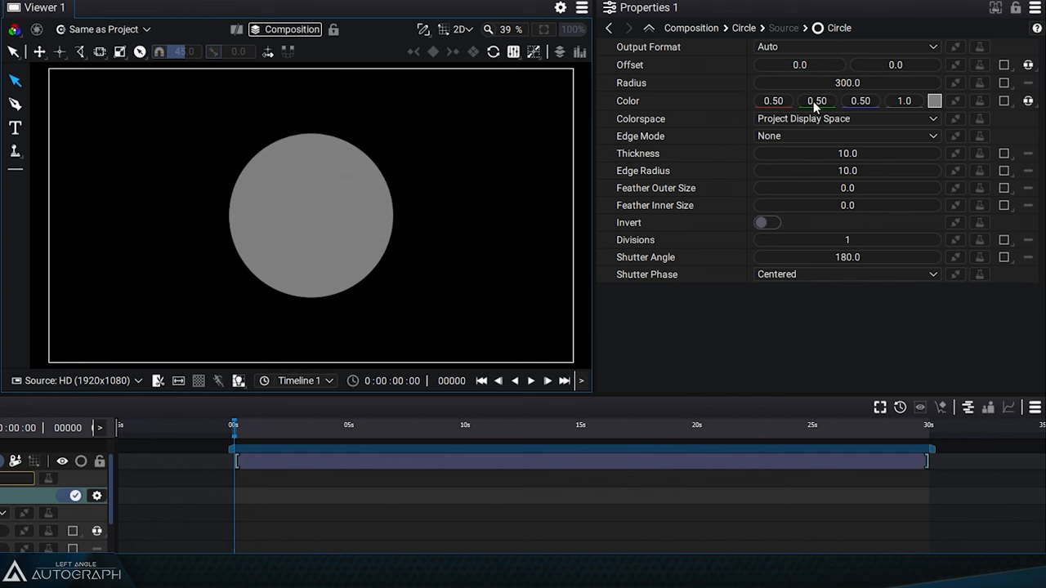
click(846, 118)
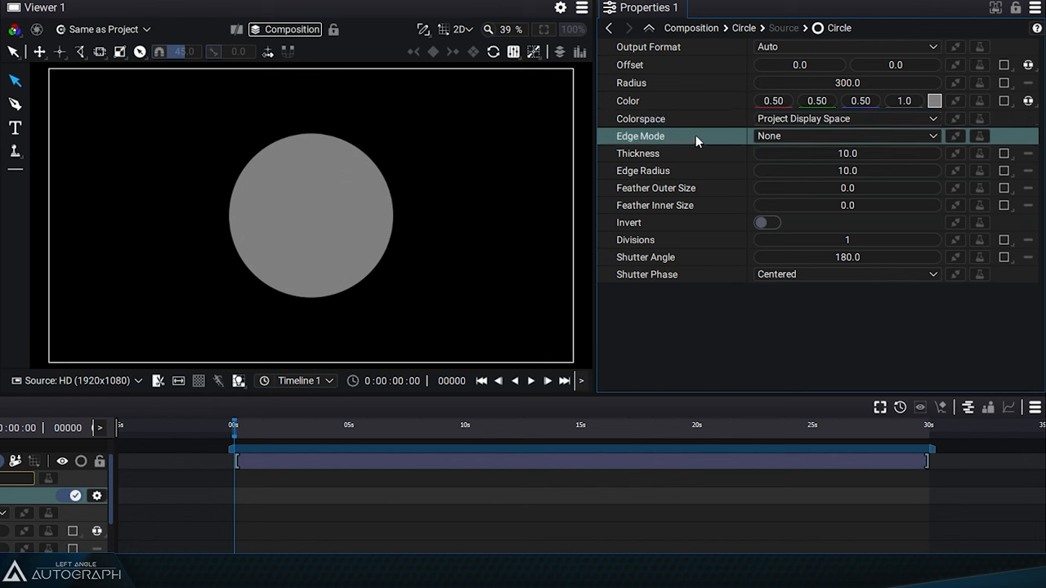
Step: Switch the edge mode to Edge Radius, with radius 320 and edge radius 209
click(845, 136)
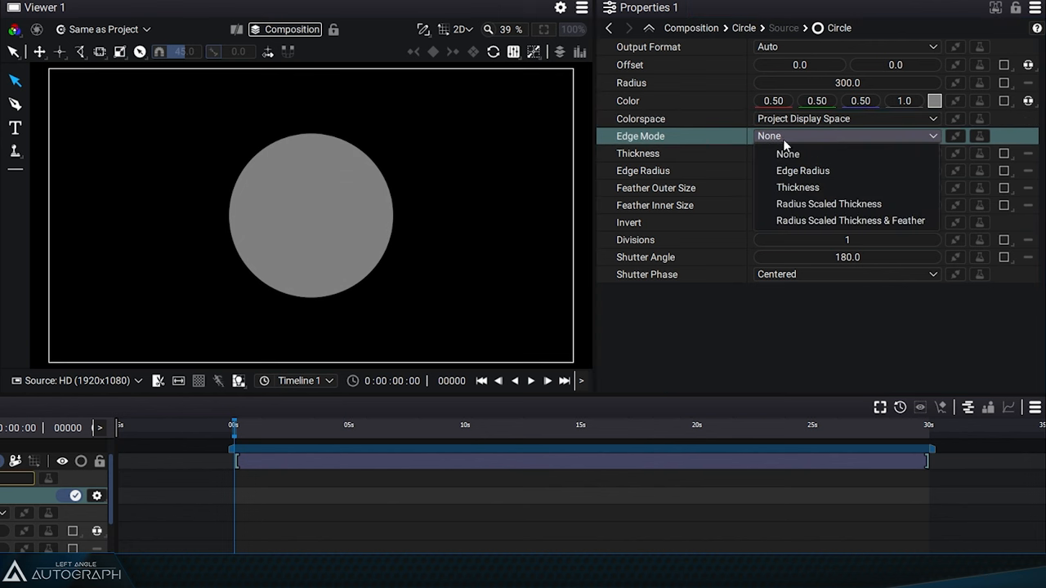
click(787, 153)
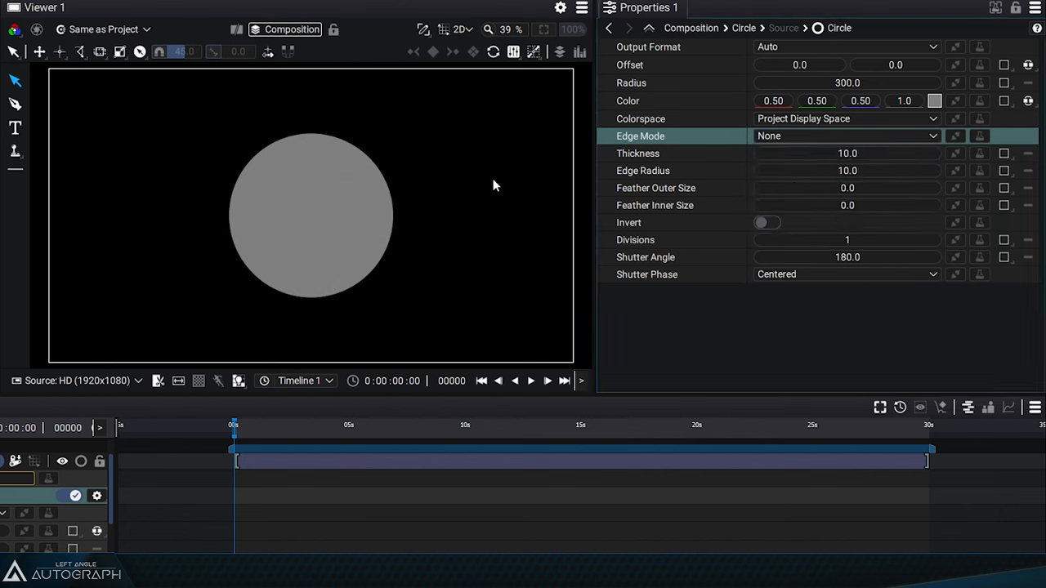
mouse_move(577, 196)
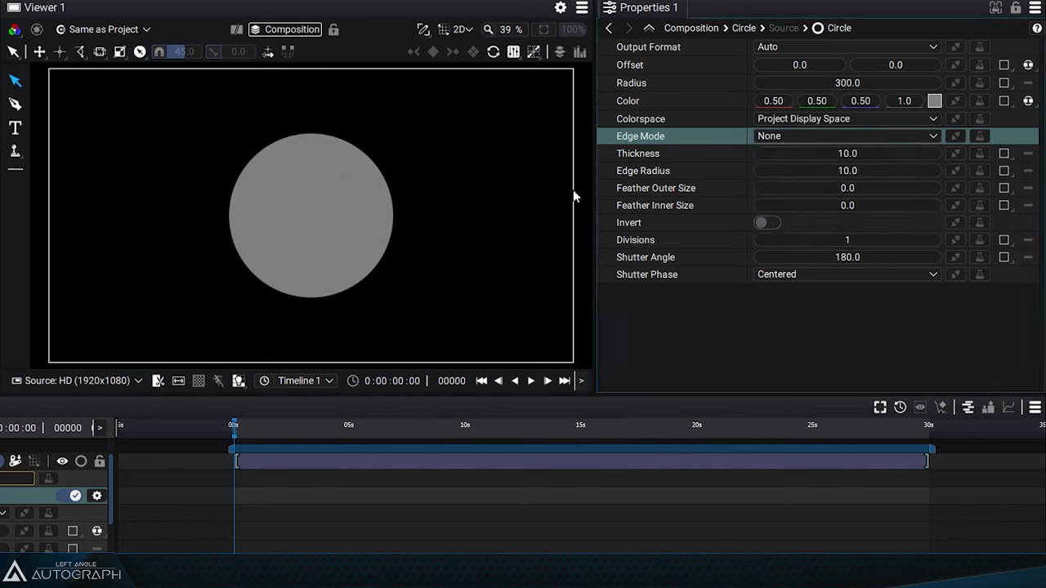
click(846, 135)
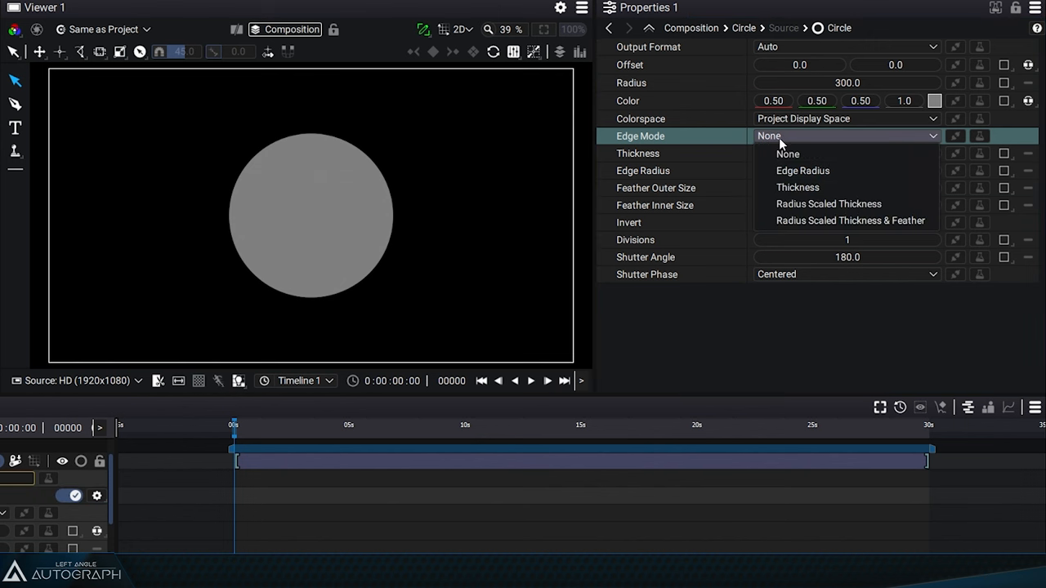
click(802, 170)
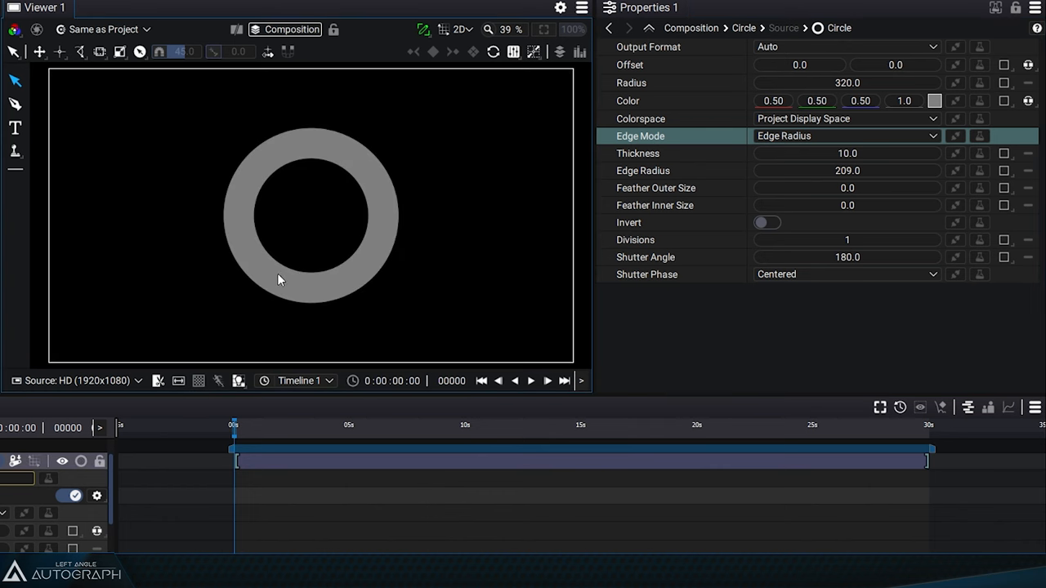
Step: Switch the edge mode to Thickness, with thickness 233 and radius 219
click(846, 136)
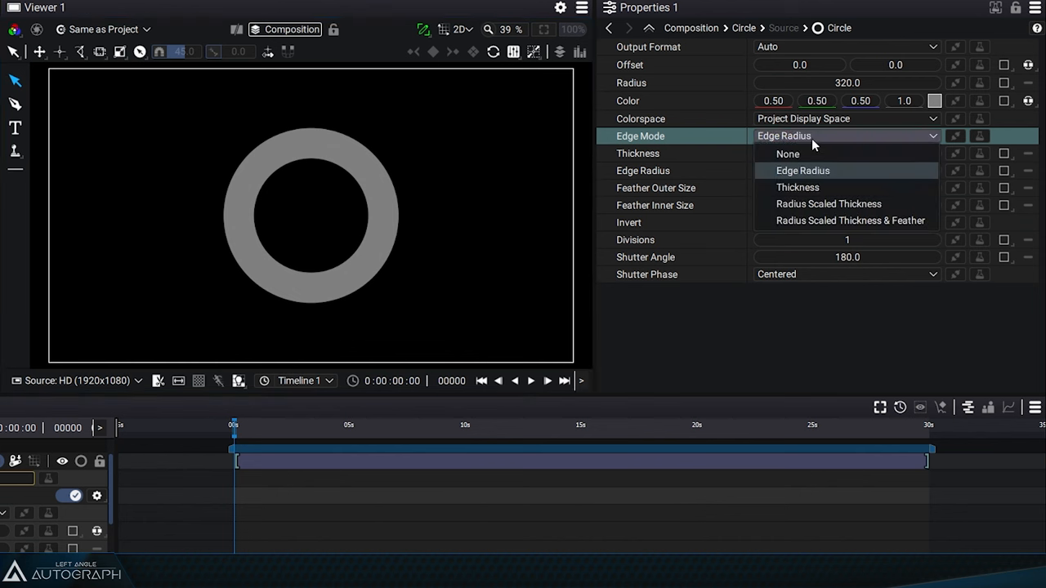
click(797, 187)
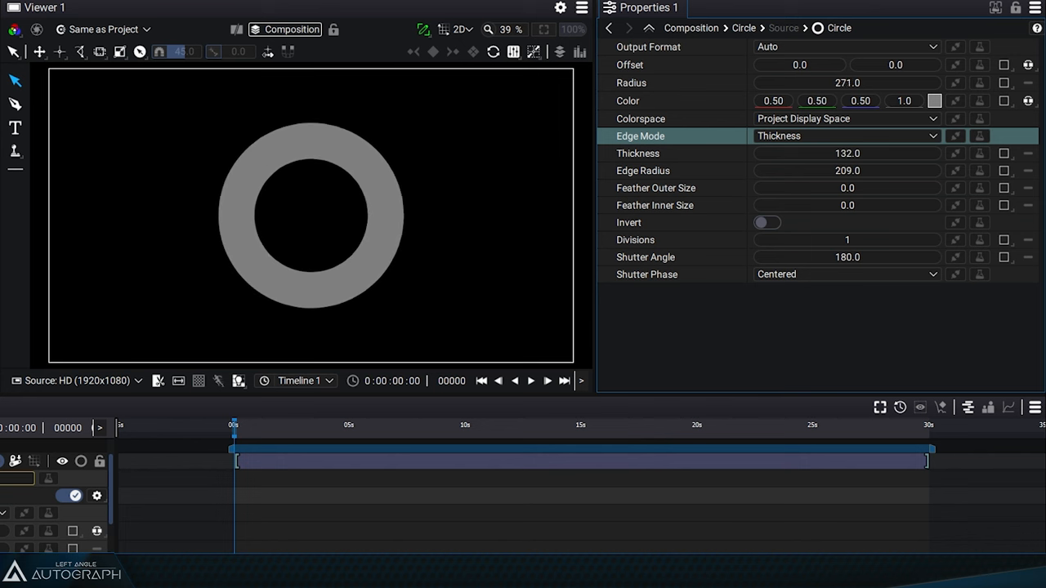
text(82.0)
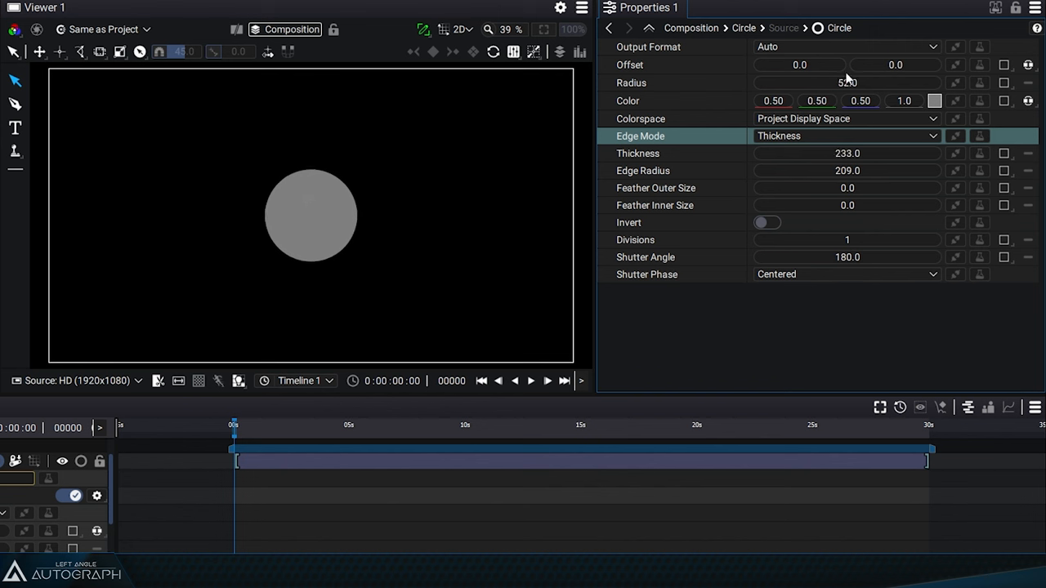
drag(846, 82, 846, 82)
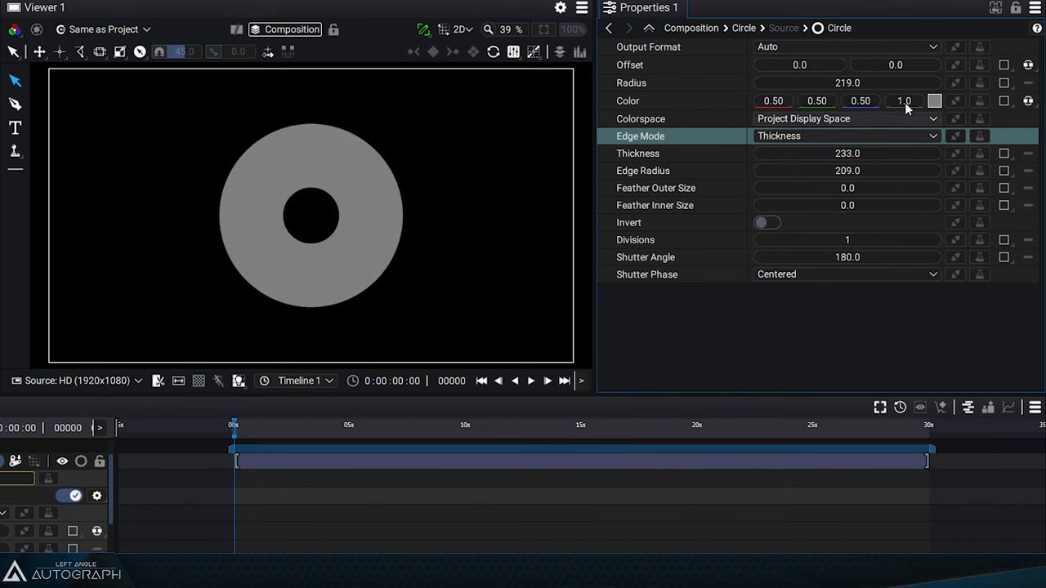
Step: Use Radius Scaled Thickness edge mode with feather outer 95 and inner 72
click(845, 136)
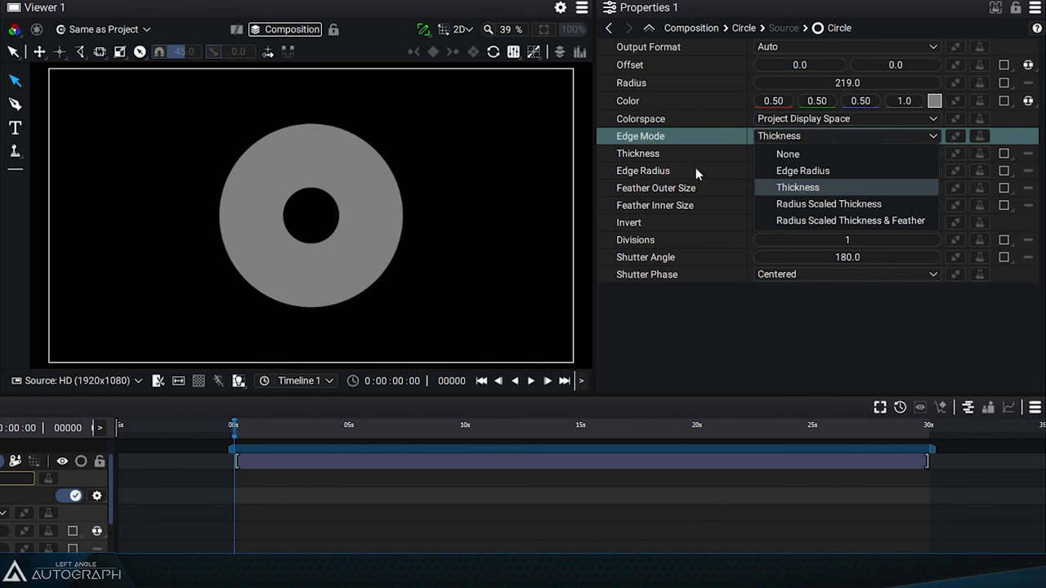
click(827, 204)
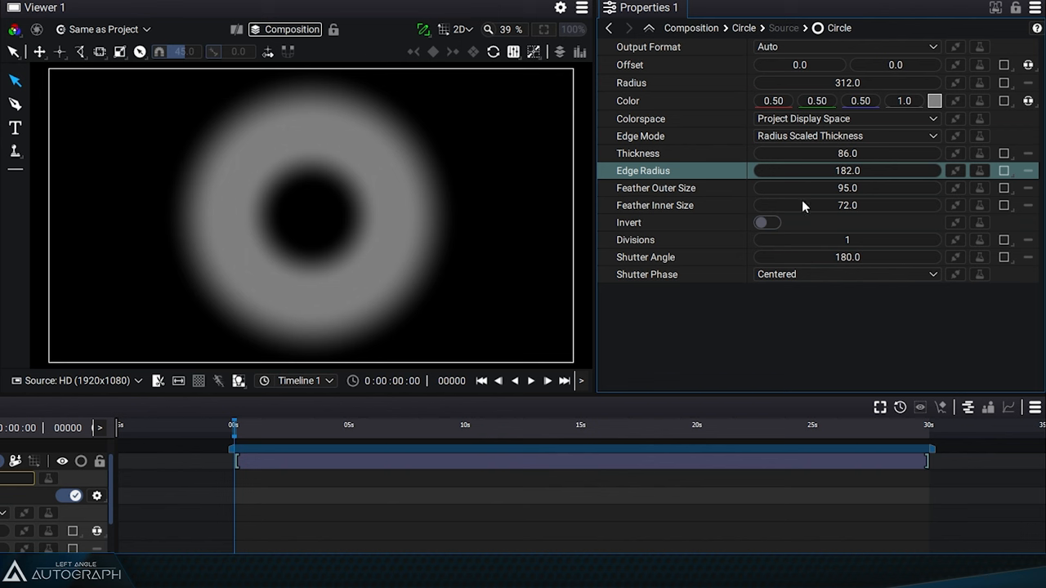
Step: Choose Radius Scaled Thickness & Feather edge mode, yielding a crisp radius-224 ring
click(845, 136)
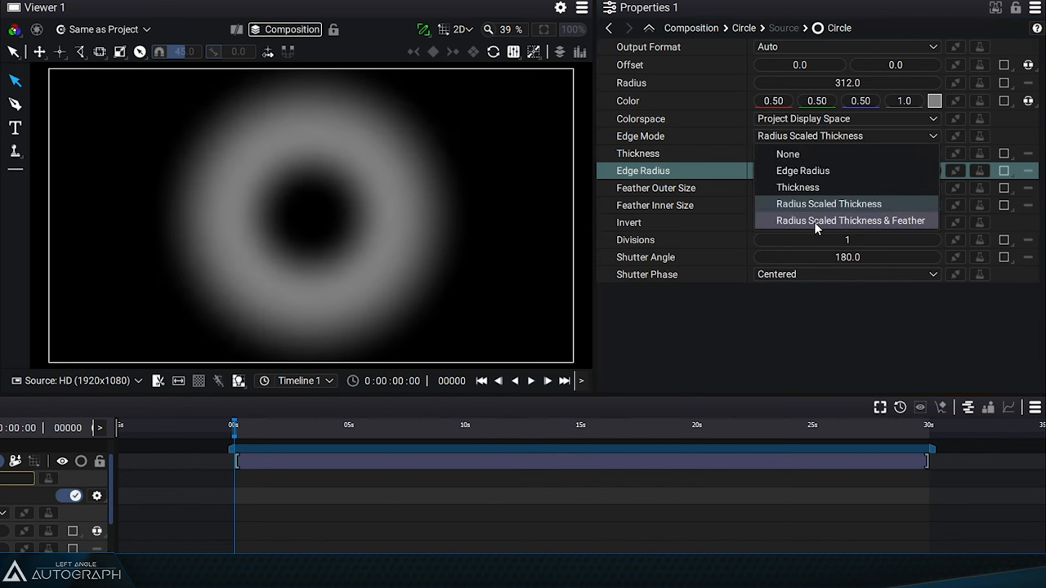
click(850, 220)
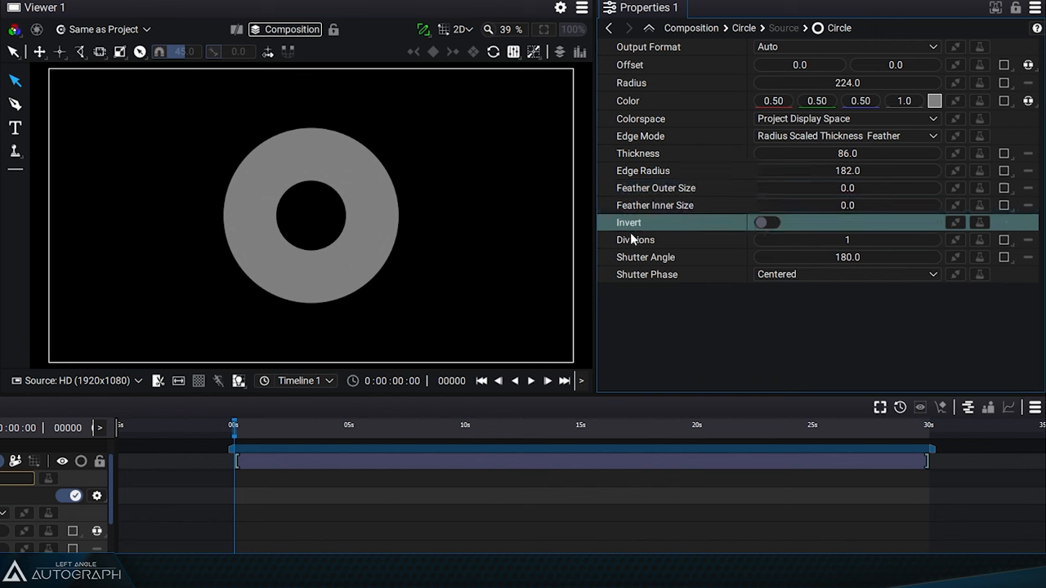
Step: Invert the circle with the Invert toggle, check the alpha view, then return to normal view
click(767, 222)
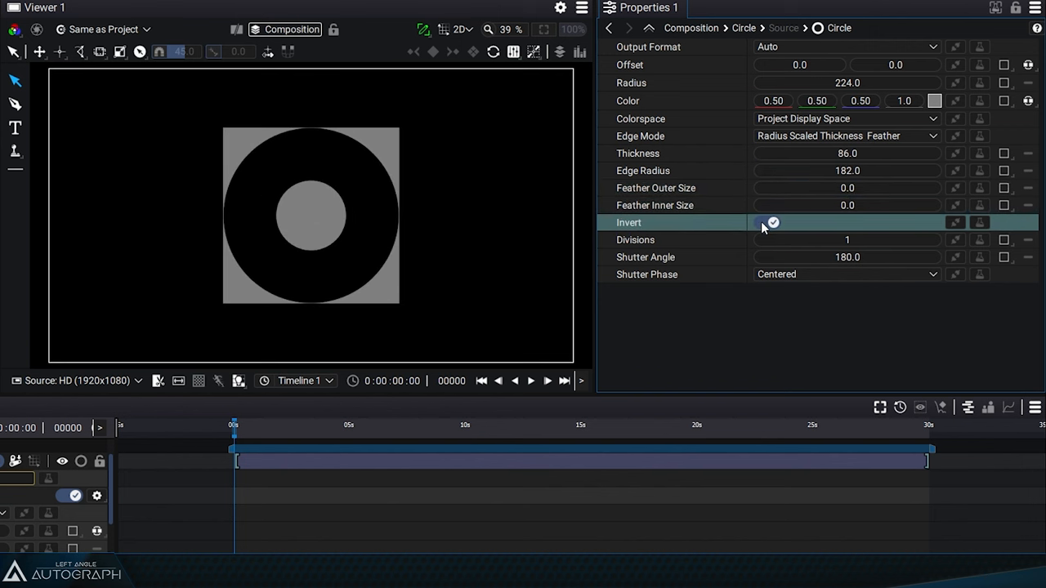
mouse_move(164, 388)
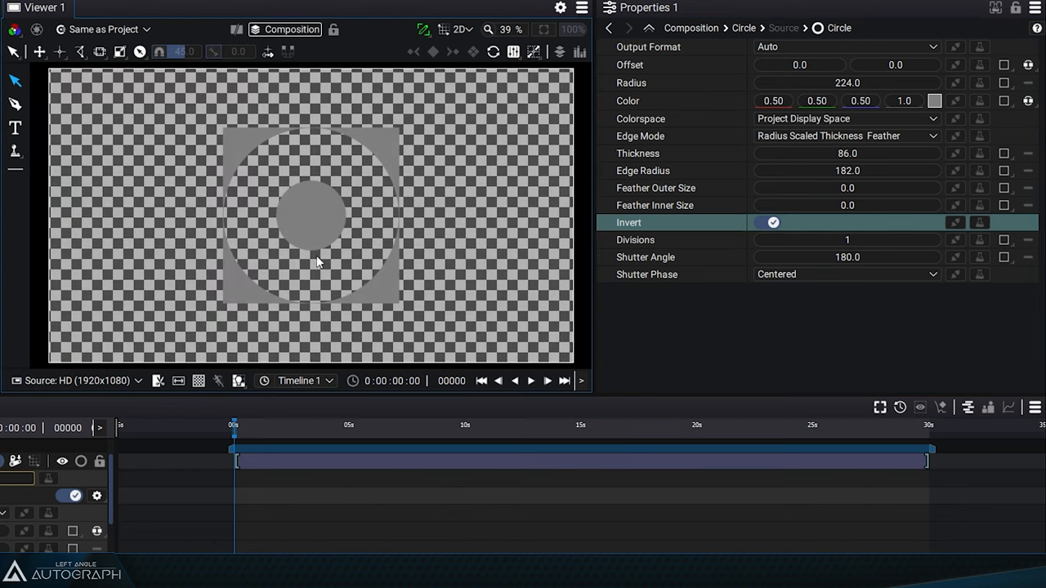
mouse_move(217, 361)
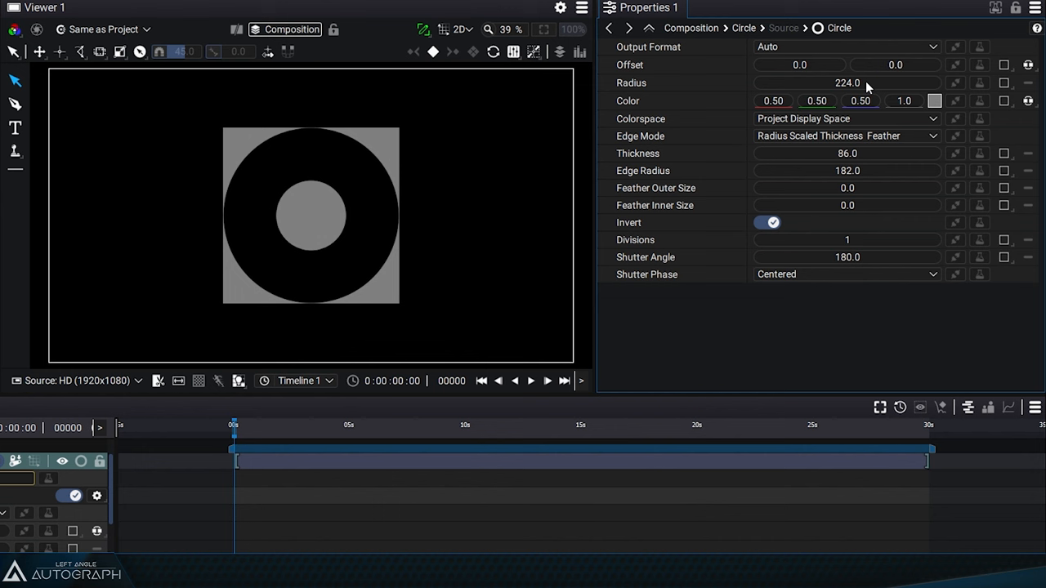
mouse_move(886, 180)
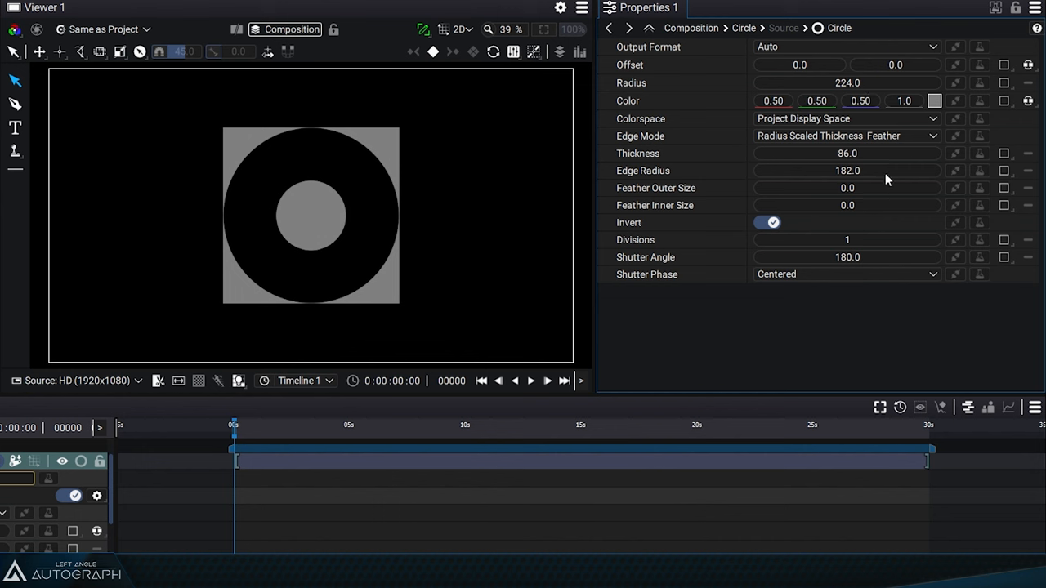
click(846, 47)
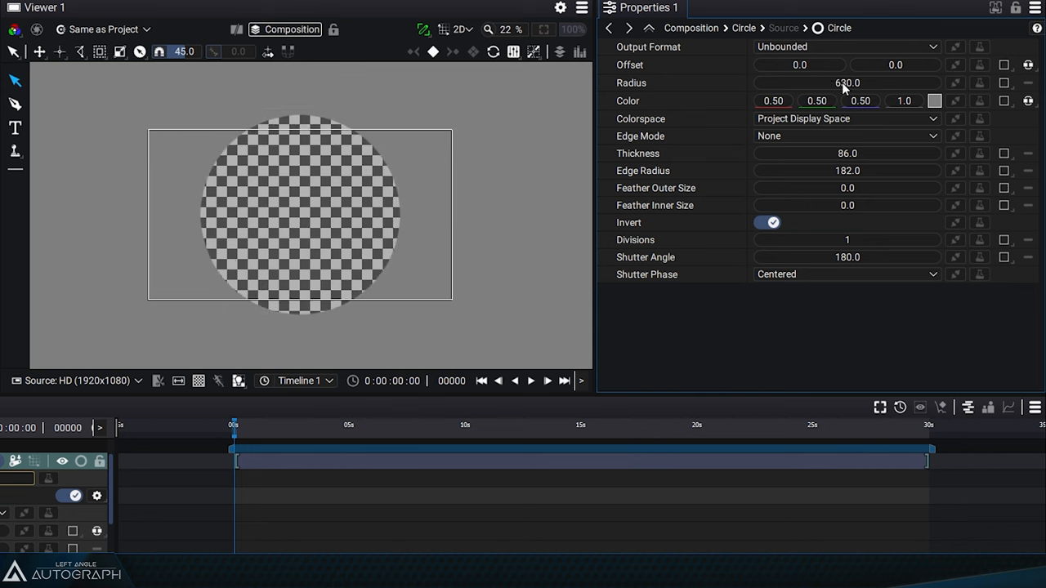
Step: Set the inverted circle's Output Format to Unbounded in the Properties panel
click(934, 100)
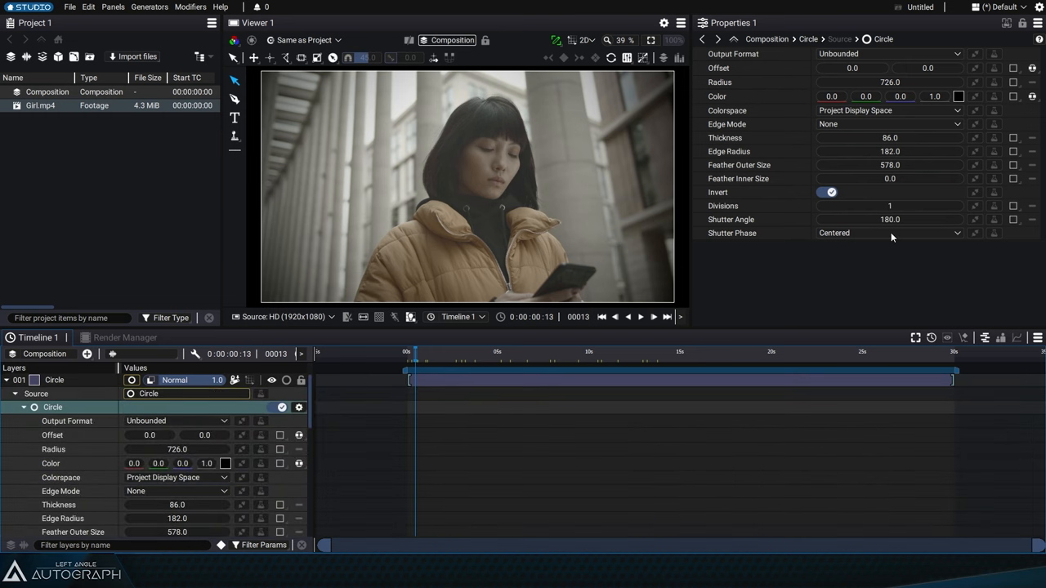
Step: Show the black vignette over the transparency checkerboard and expand the Circle layer in the timeline
click(58, 394)
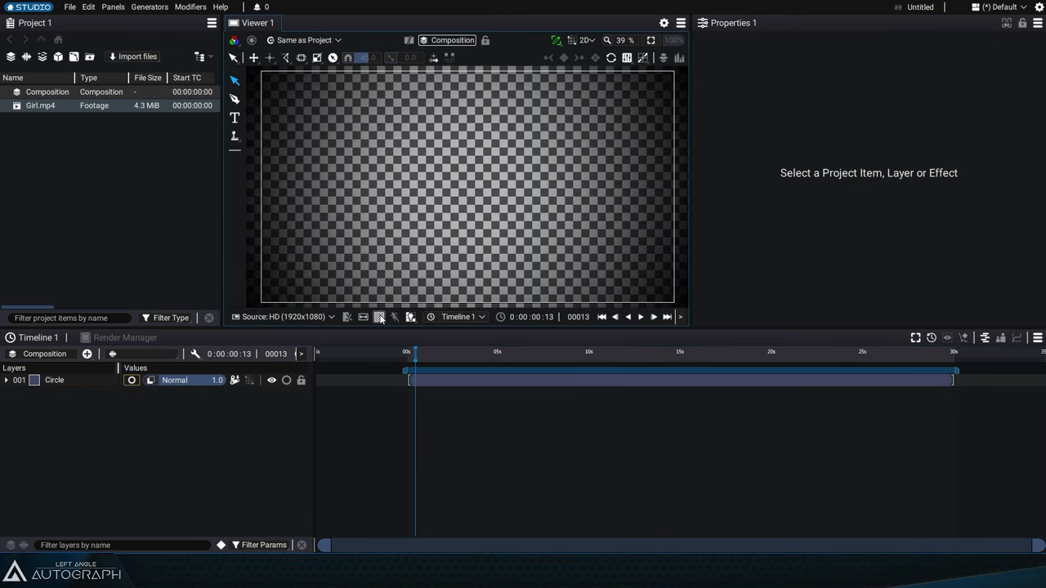
click(8, 380)
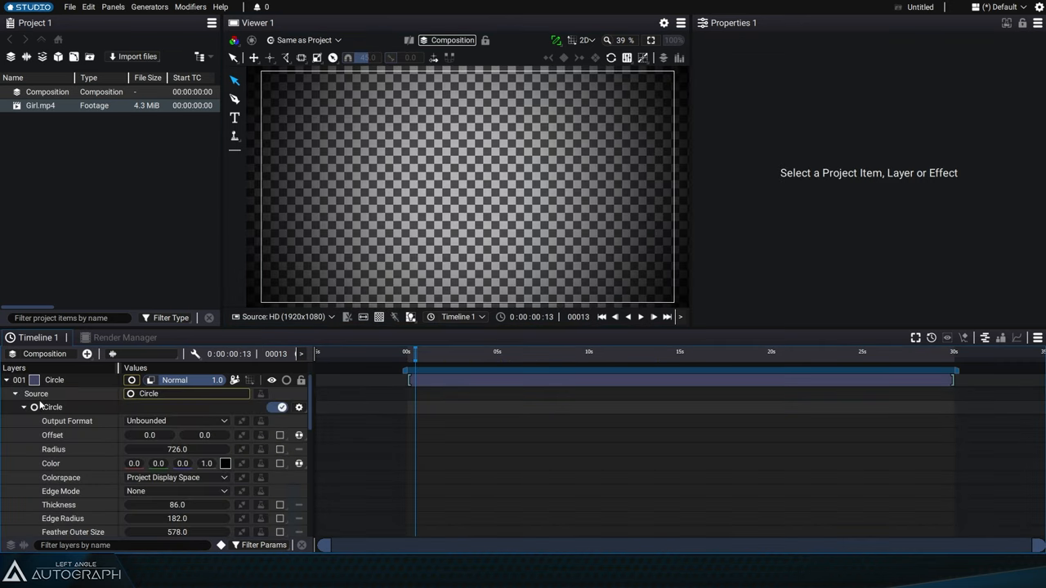